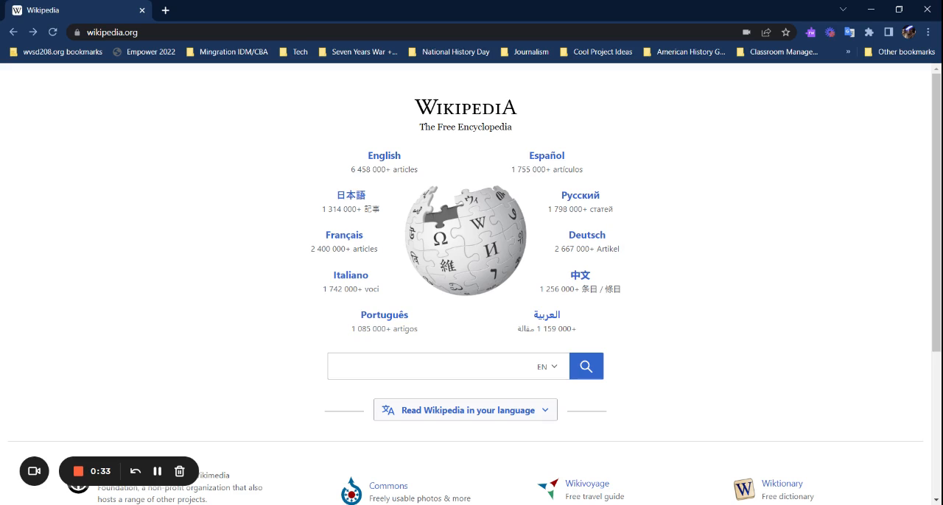
pyautogui.moveTo(695, 253)
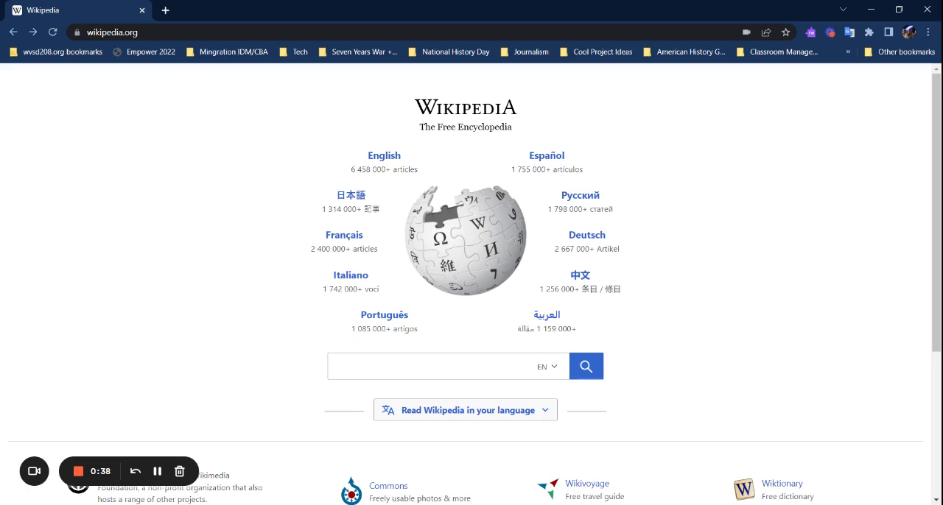
pyautogui.moveTo(662, 286)
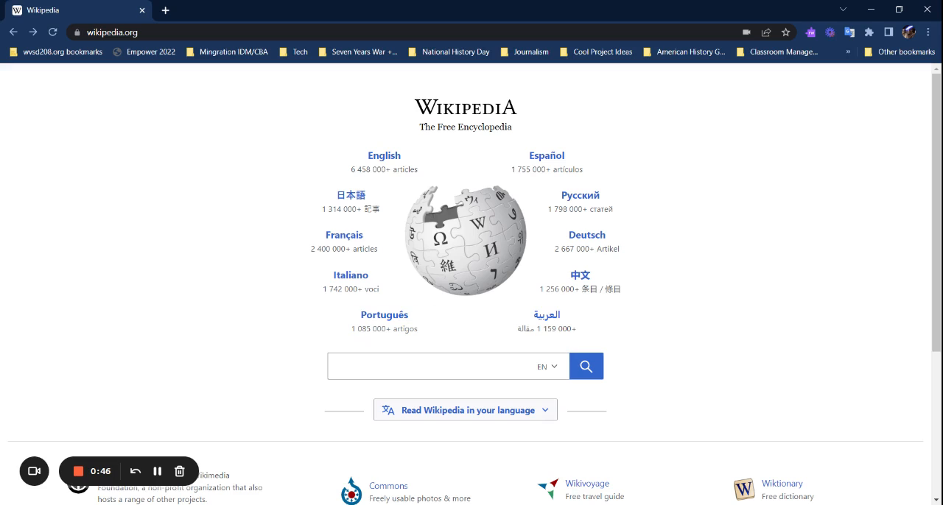
# Search Wikipedia for 'George Washington' and open his article.
pyautogui.click(442, 366)
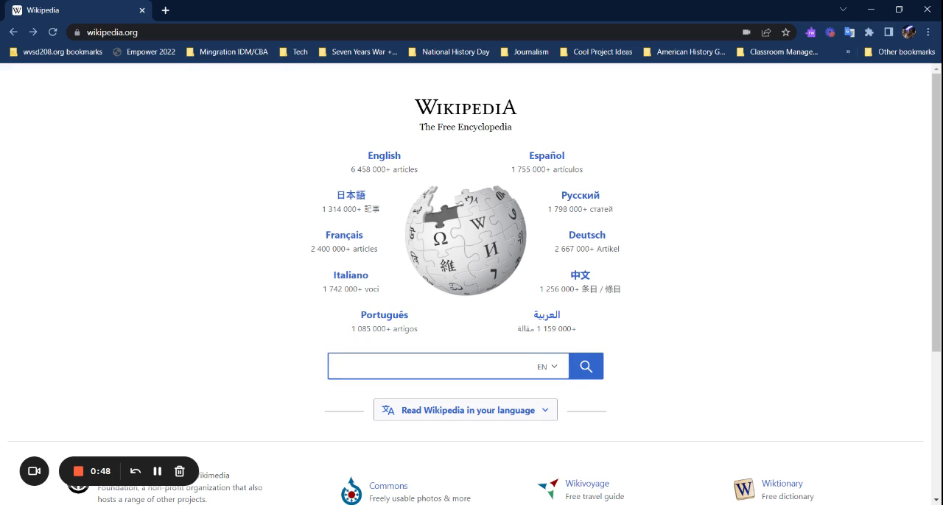
pyautogui.write('George W')
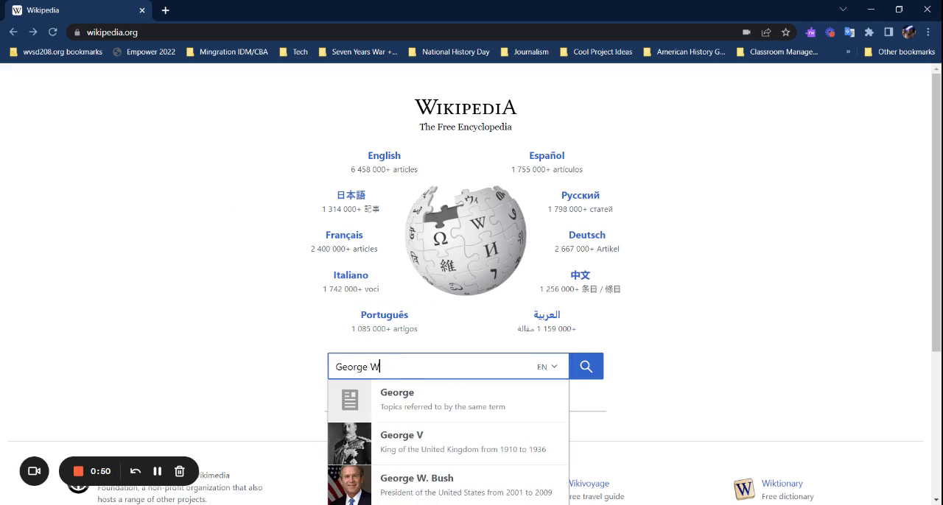
pyautogui.write('ashington')
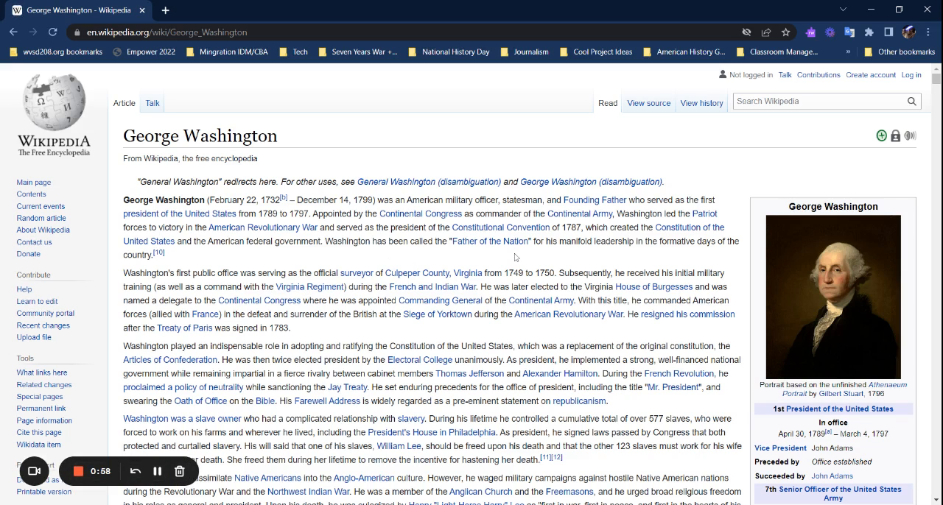
pyautogui.scroll(-3)
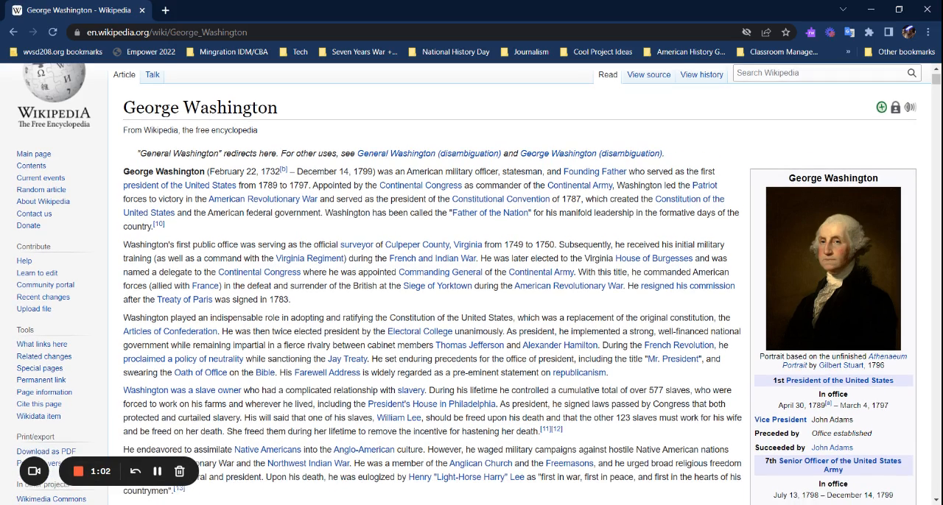
pyautogui.scroll(-3)
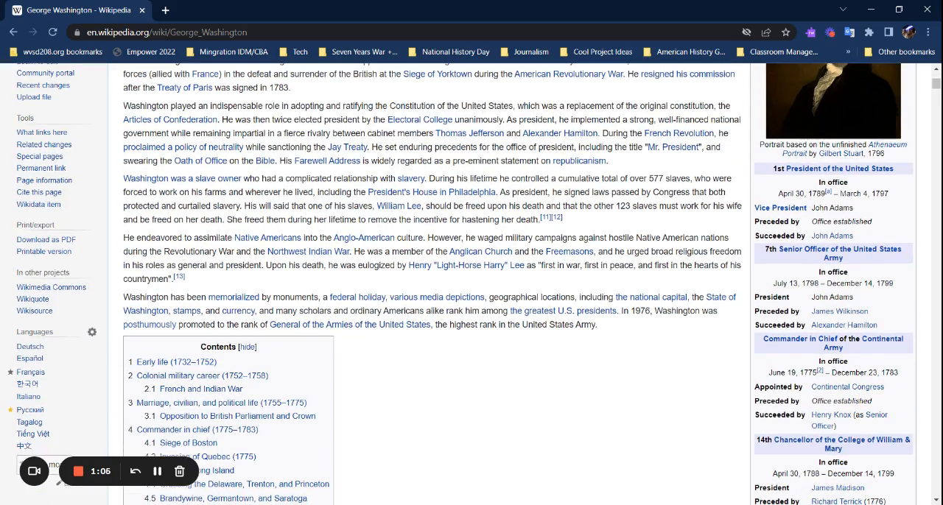
pyautogui.scroll(3)
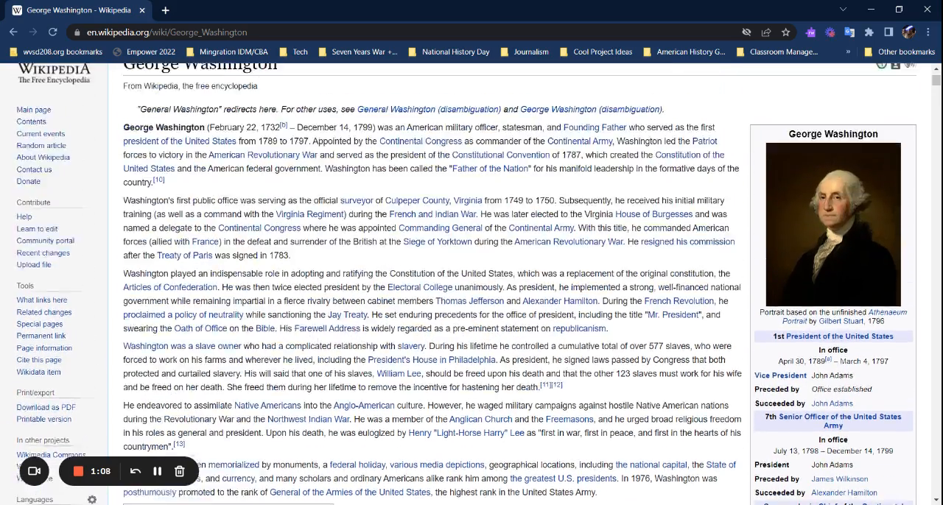
pyautogui.scroll(-3)
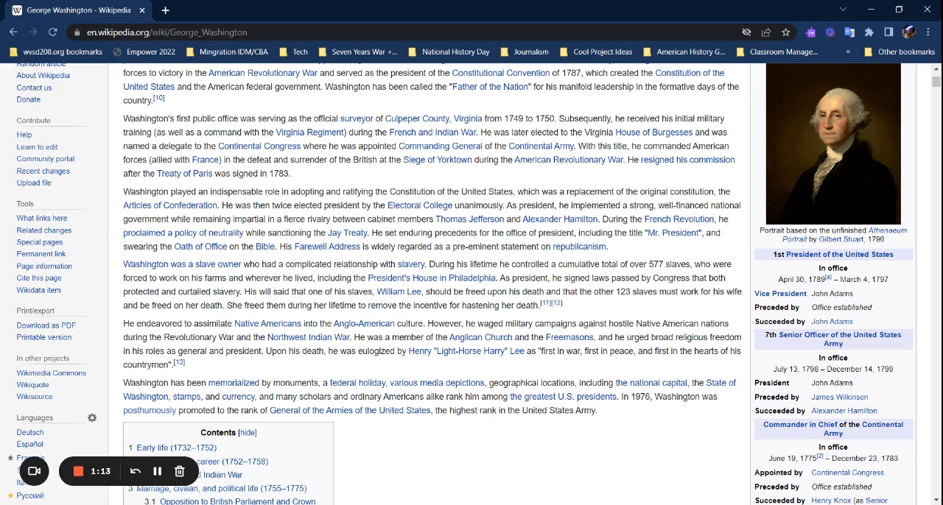
pyautogui.moveTo(544, 304)
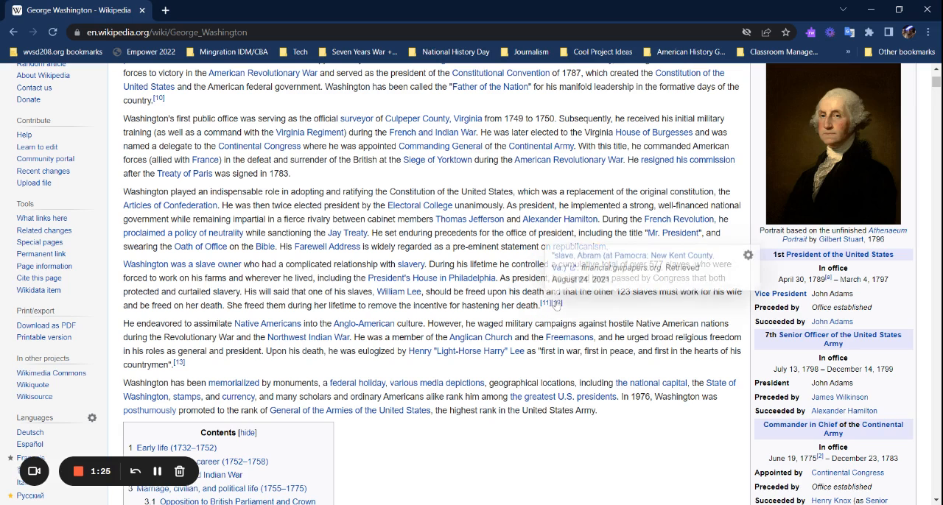
pyautogui.scroll(-3)
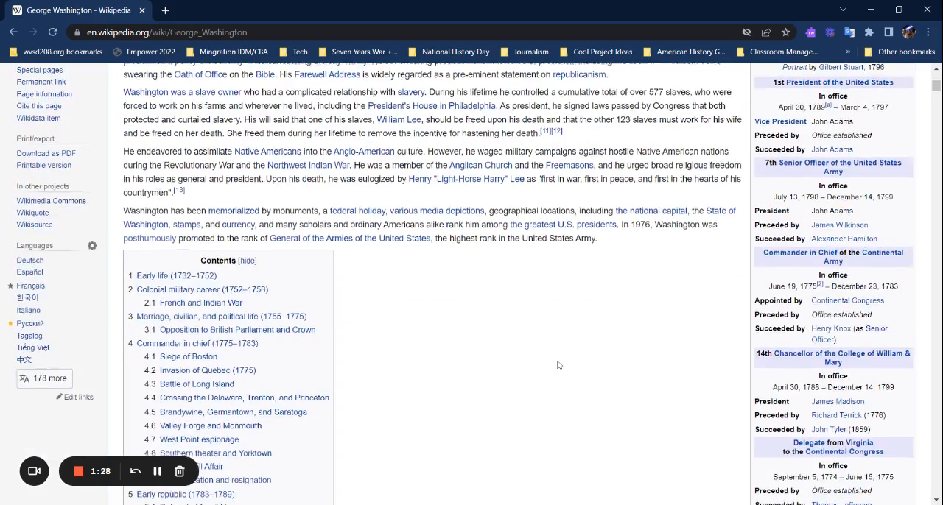
pyautogui.scroll(-3)
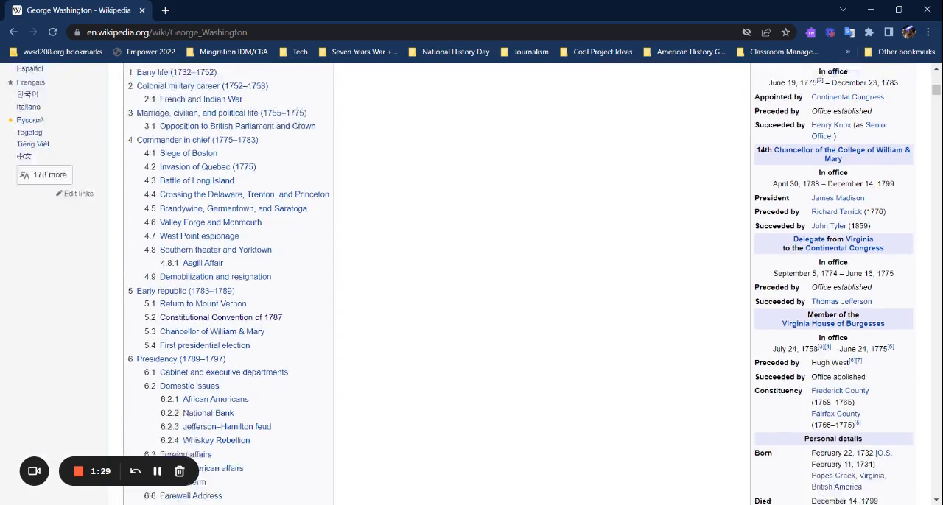
pyautogui.scroll(-3)
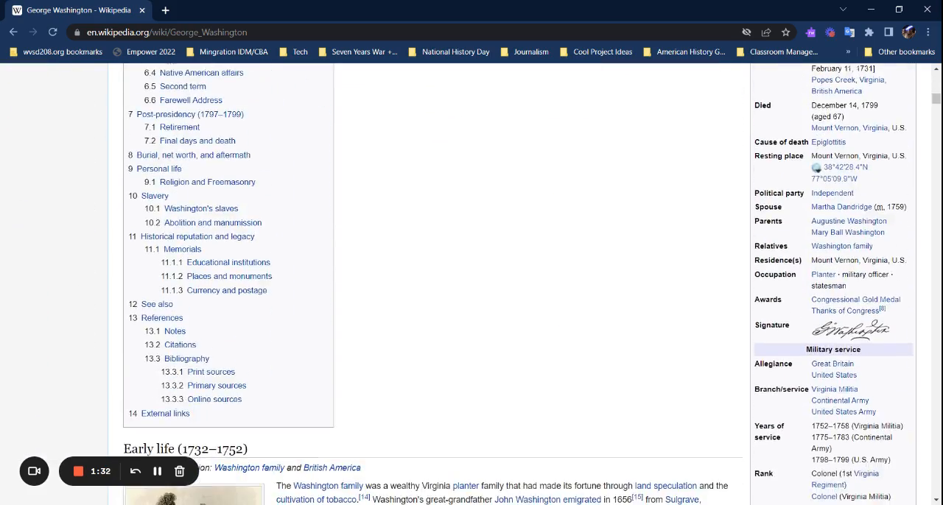
pyautogui.scroll(3)
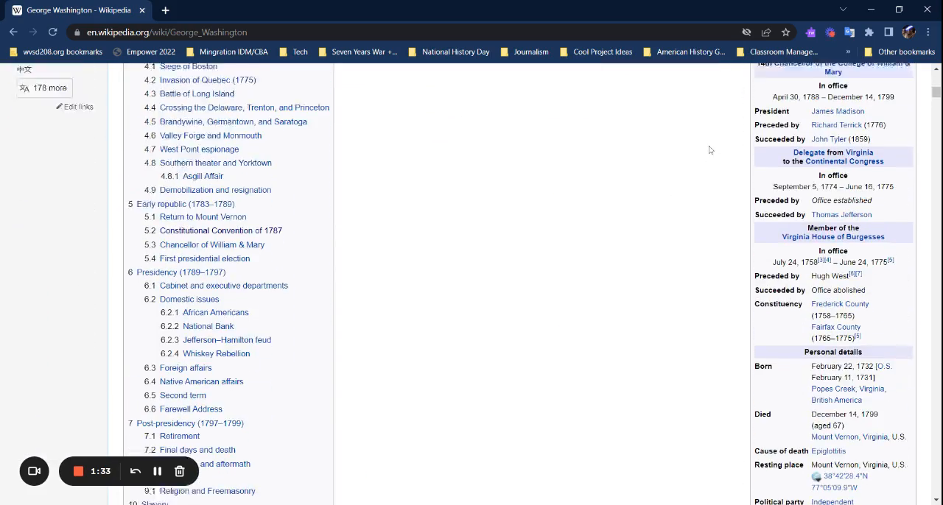
pyautogui.scroll(3)
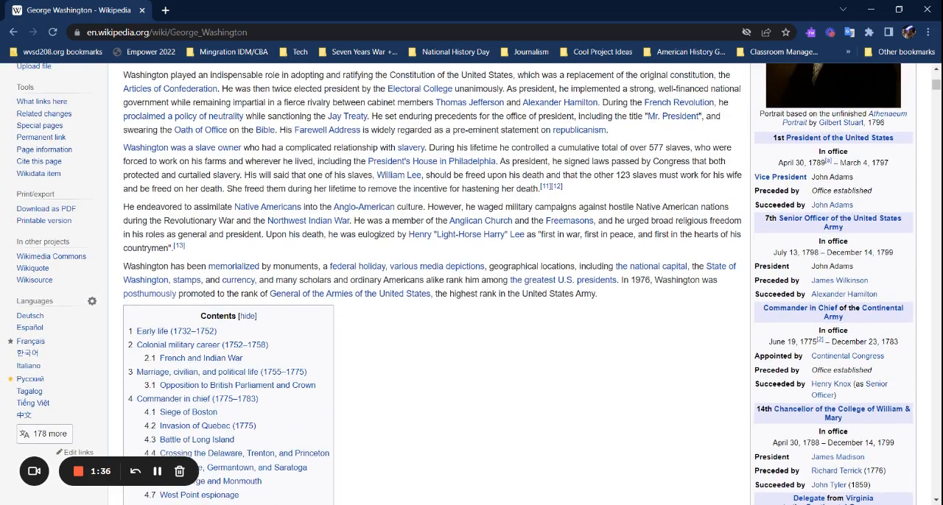
pyautogui.scroll(-3)
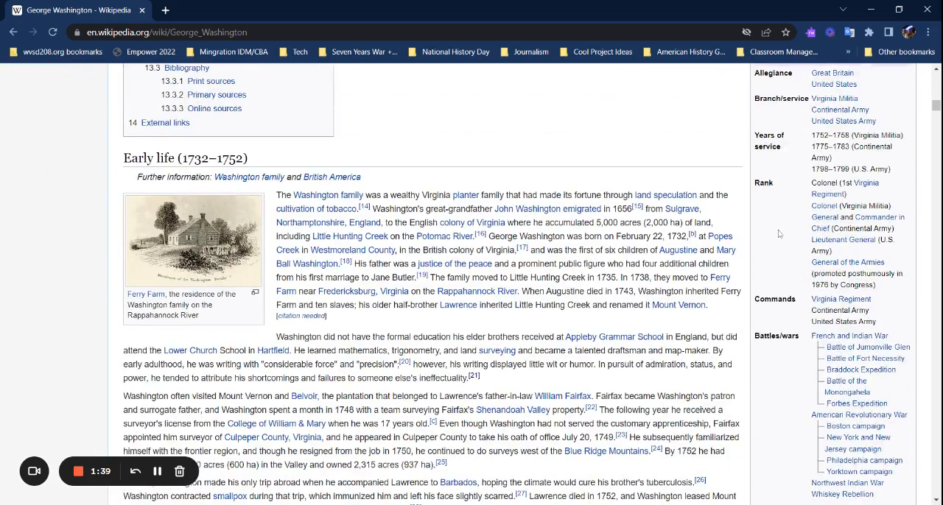
pyautogui.scroll(3)
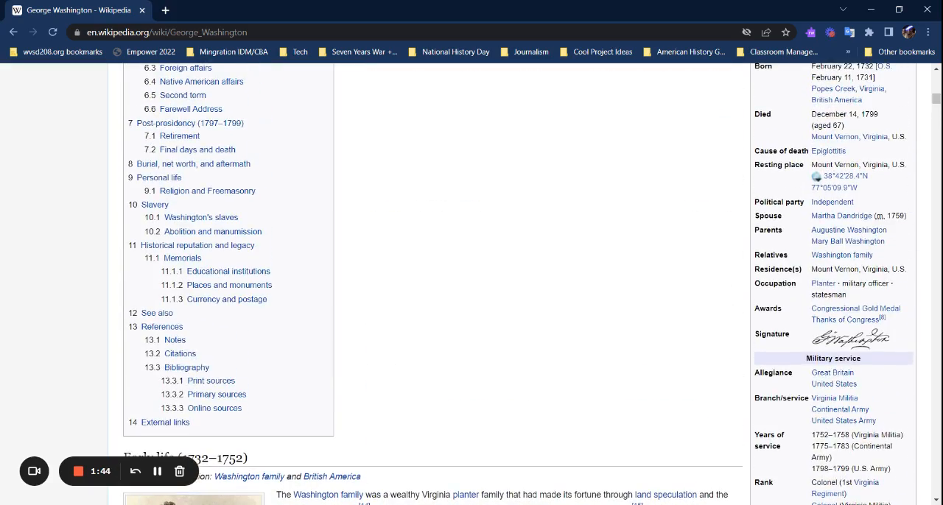
pyautogui.moveTo(459, 240)
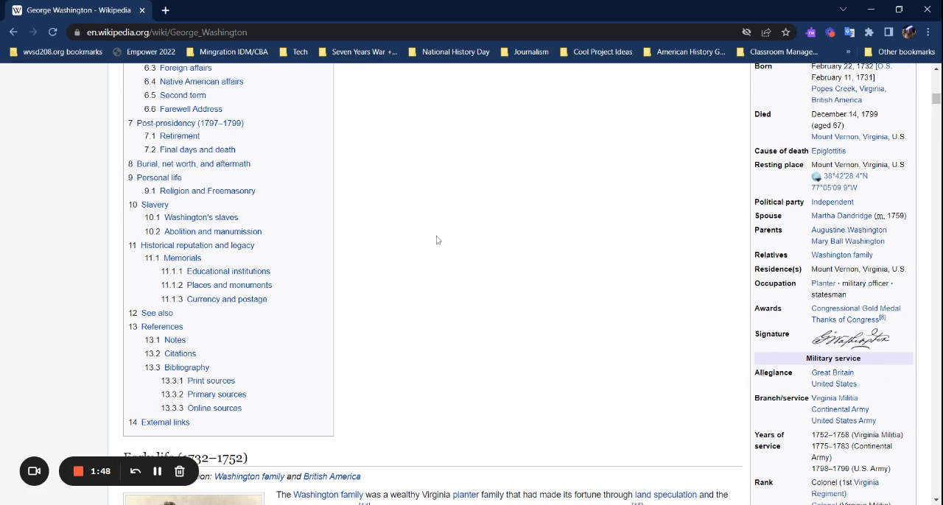
pyautogui.scroll(3)
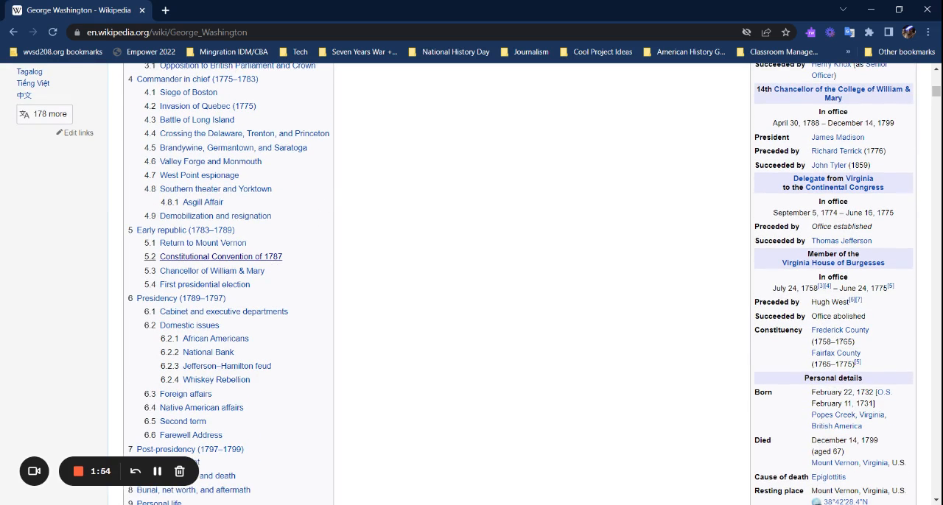
# Jump to section 5.2, Constitutional Convention of 1787, from the Contents box.
pyautogui.click(220, 256)
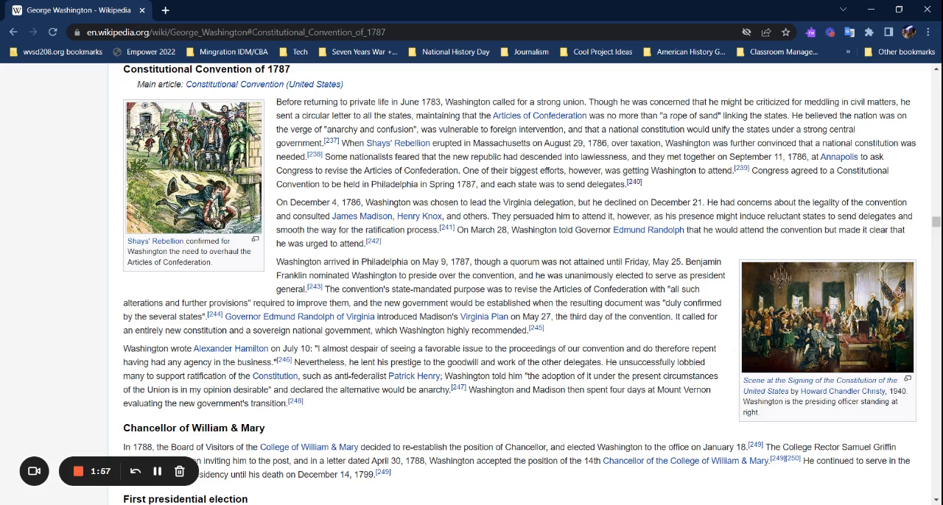
pyautogui.moveTo(397, 143)
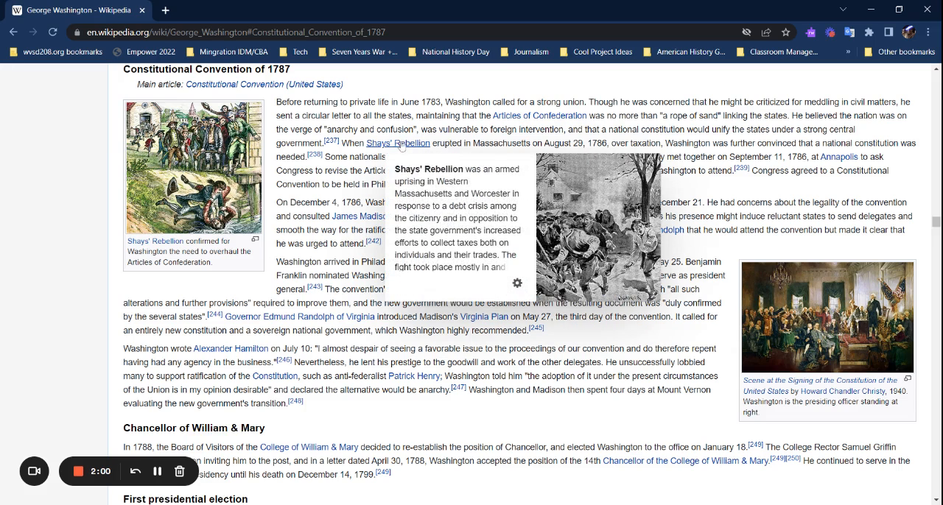
pyautogui.moveTo(539, 115)
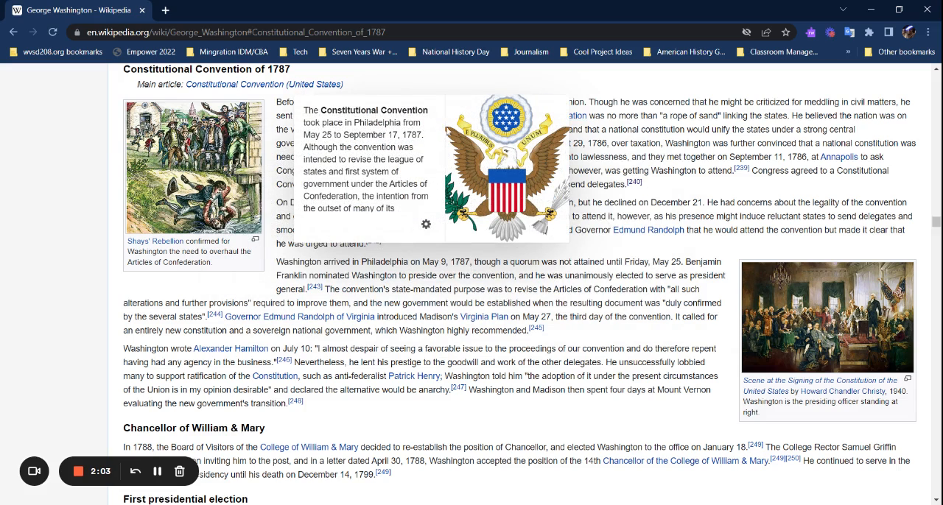
pyautogui.moveTo(648, 230)
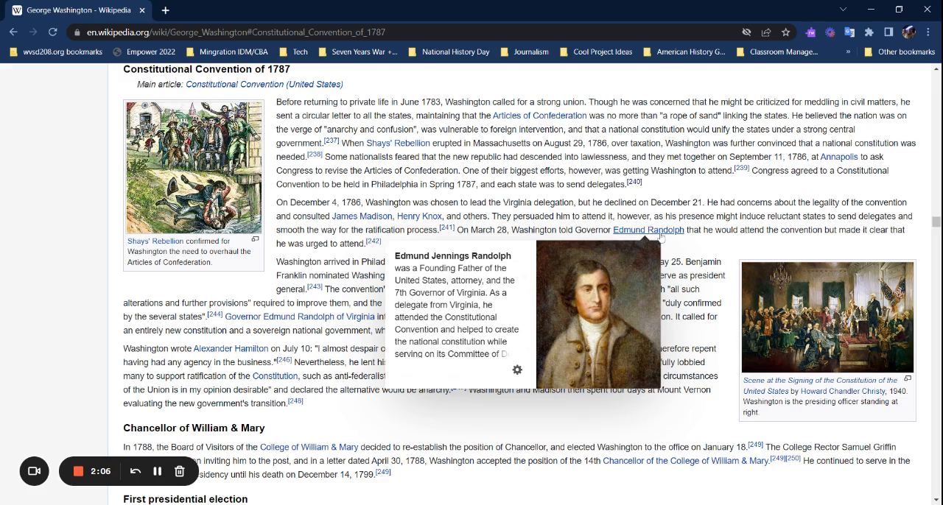
pyautogui.moveTo(418, 217)
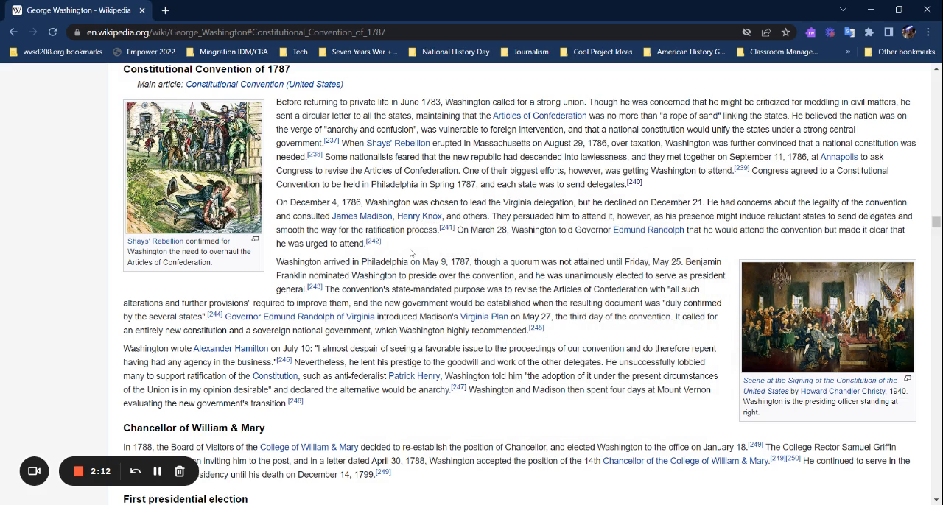
pyautogui.moveTo(673, 190)
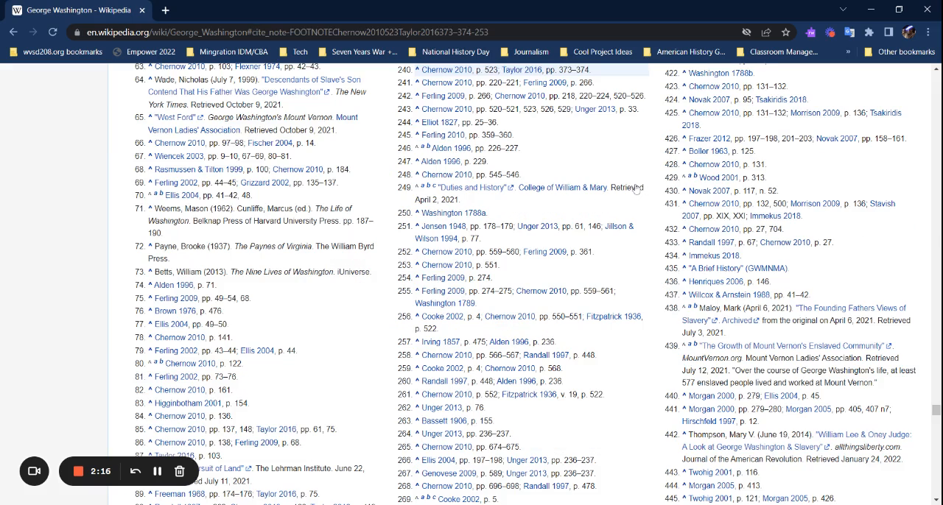
pyautogui.moveTo(447, 69)
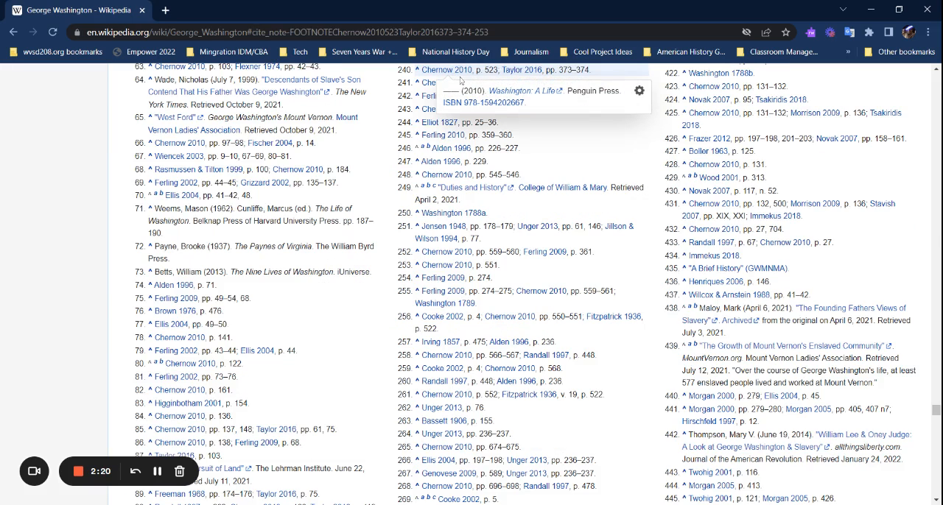
# Follow note 240's Chernow 2010 link and open Washington: A Life online.
pyautogui.click(449, 69)
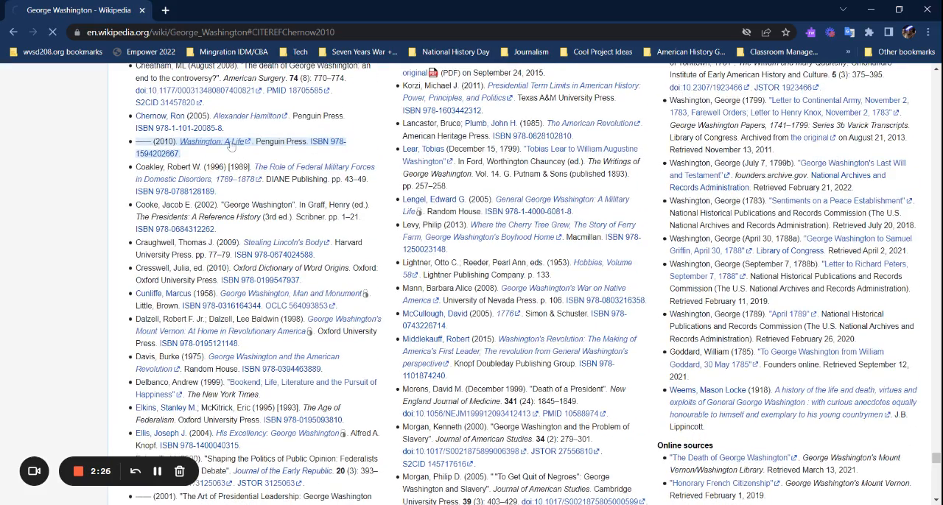
pyautogui.click(214, 141)
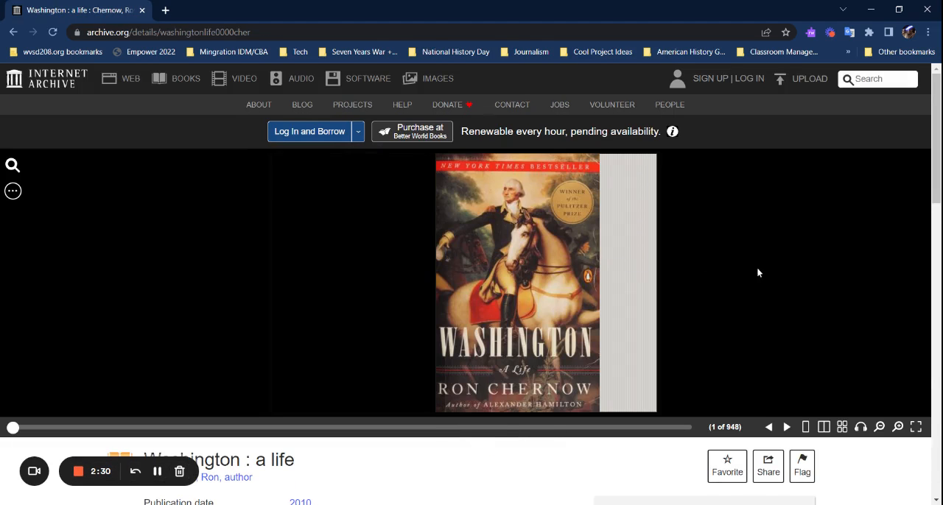
pyautogui.moveTo(768, 275)
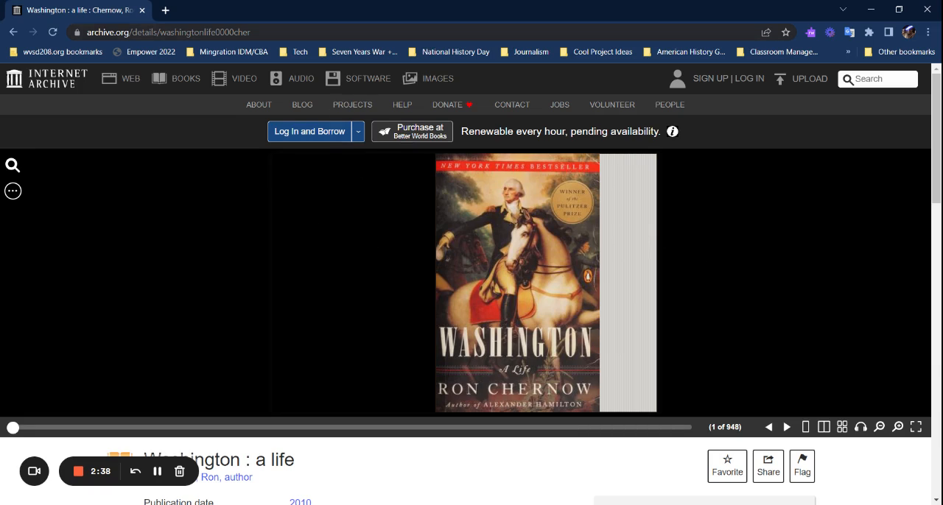
pyautogui.moveTo(403, 209)
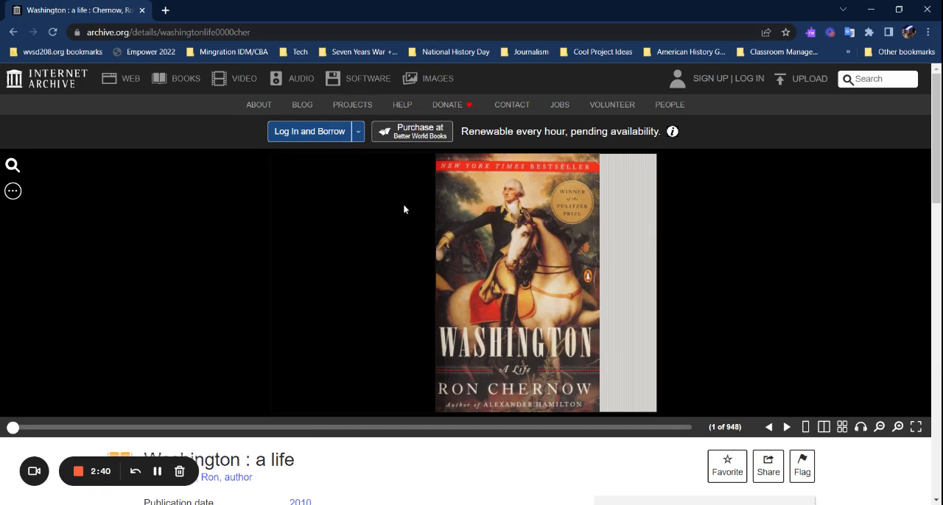
pyautogui.moveTo(575, 203)
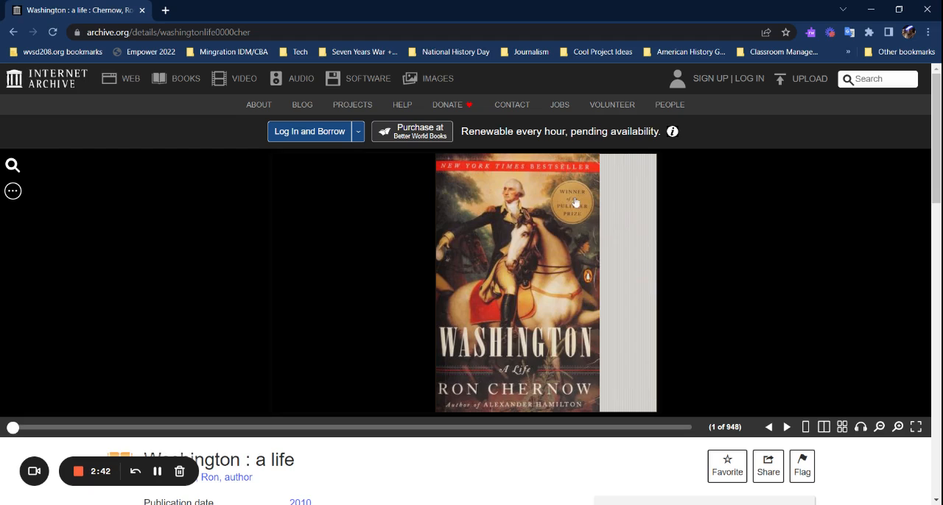
pyautogui.moveTo(608, 224)
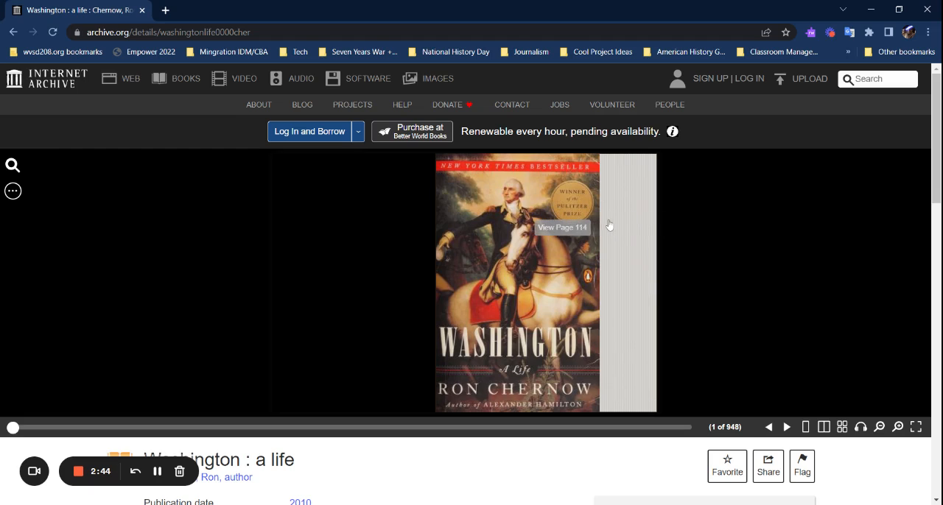
pyautogui.moveTo(431, 221)
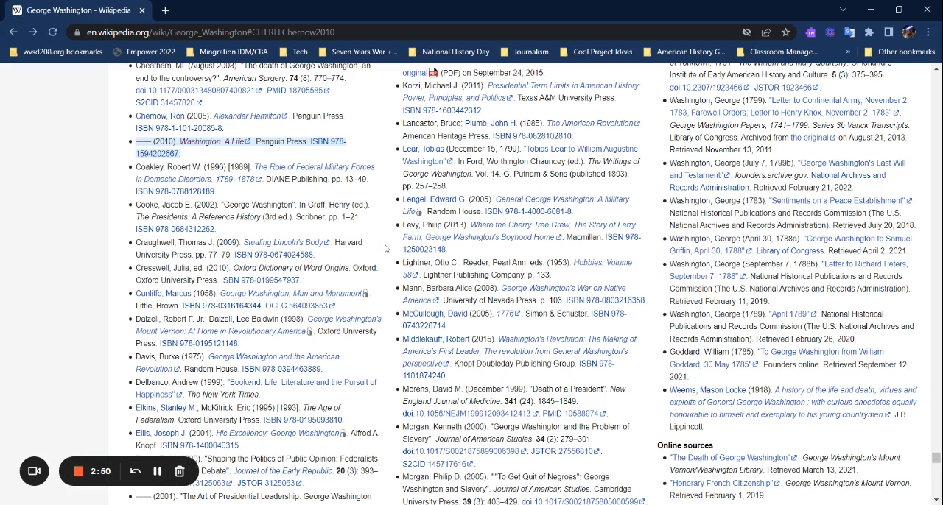
# Scroll the bibliography past the Chernow entry to the Estes and later print sources.
pyautogui.scroll(-3)
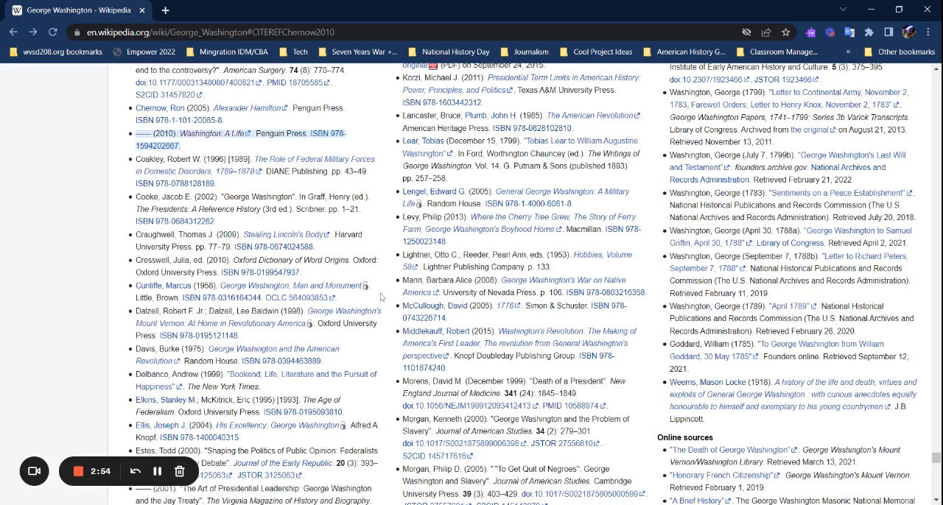
pyautogui.moveTo(315, 167)
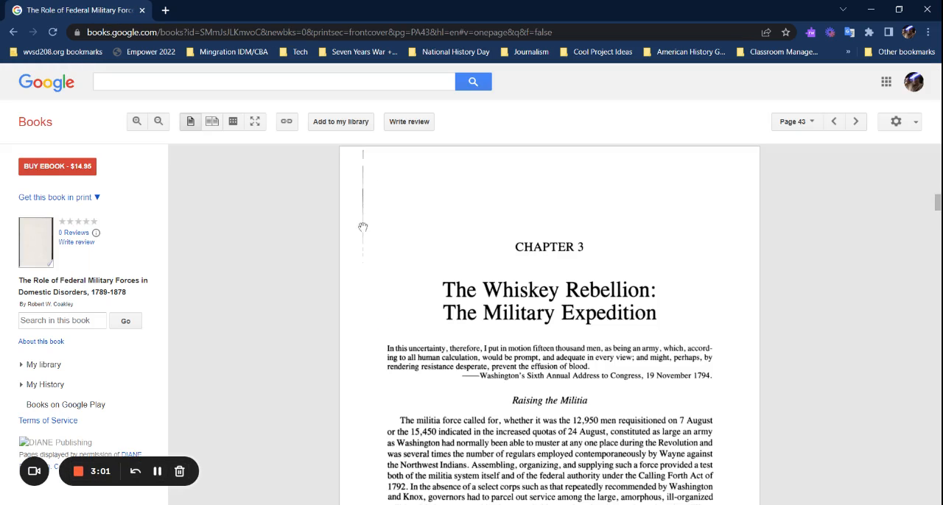
pyautogui.moveTo(302, 240)
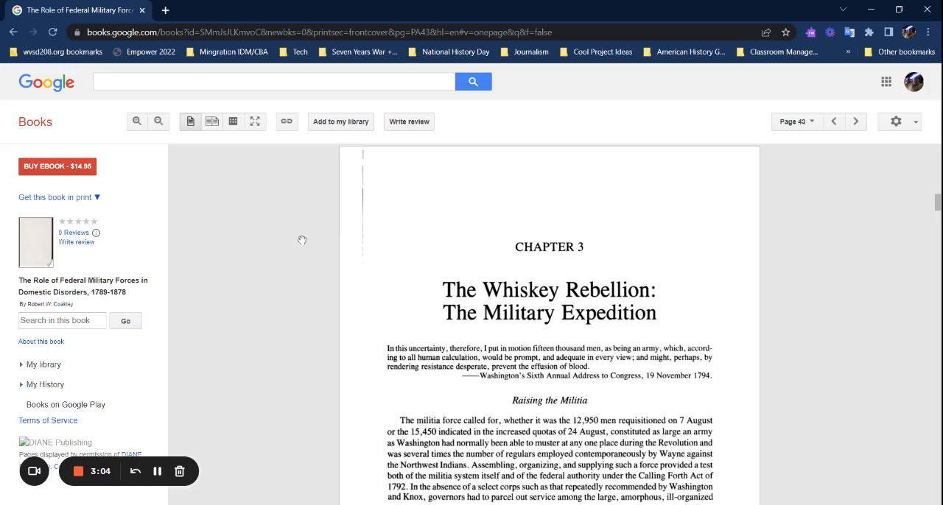
# Scroll through the Google Books preview of Coakley's Whiskey Rebellion chapter.
pyautogui.scroll(-3)
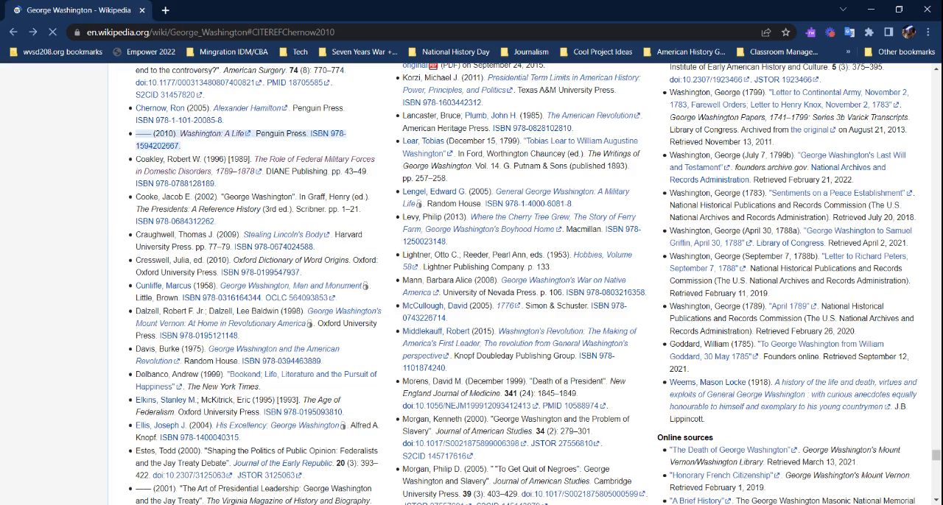
# Scroll past Online sources to External links and open 'Washington & the American Revolution'.
pyautogui.scroll(-3)
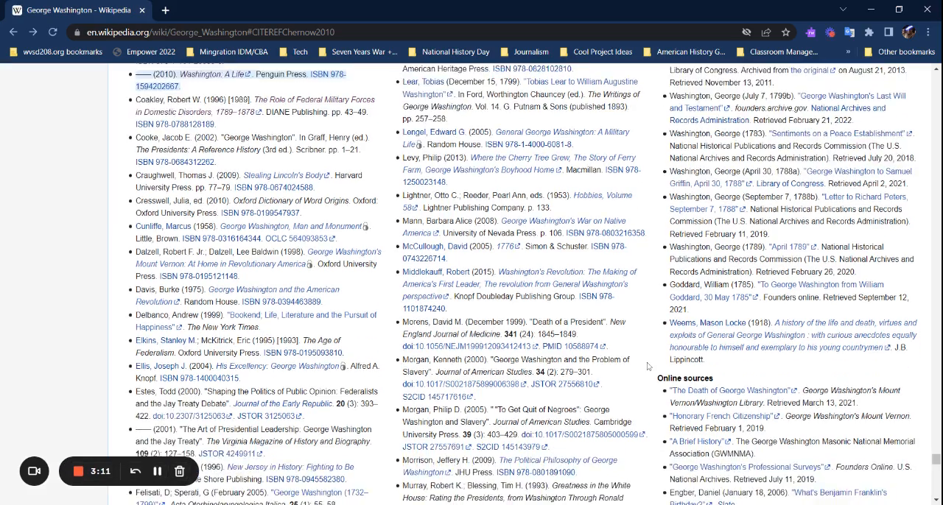
pyautogui.scroll(-3)
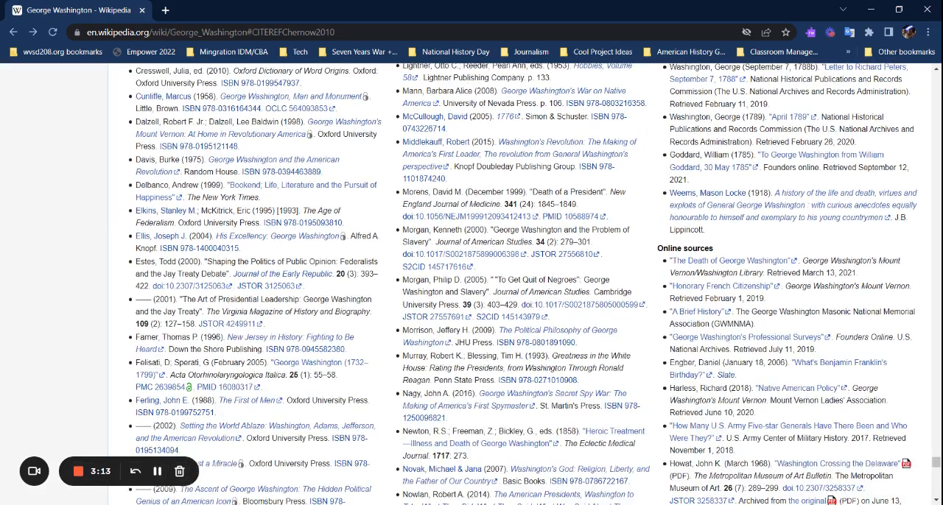
pyautogui.scroll(-3)
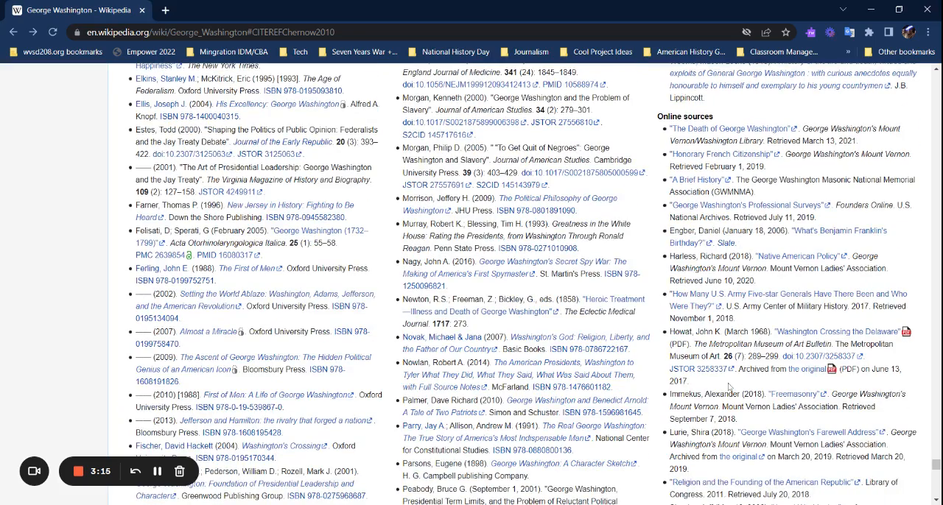
pyautogui.scroll(-3)
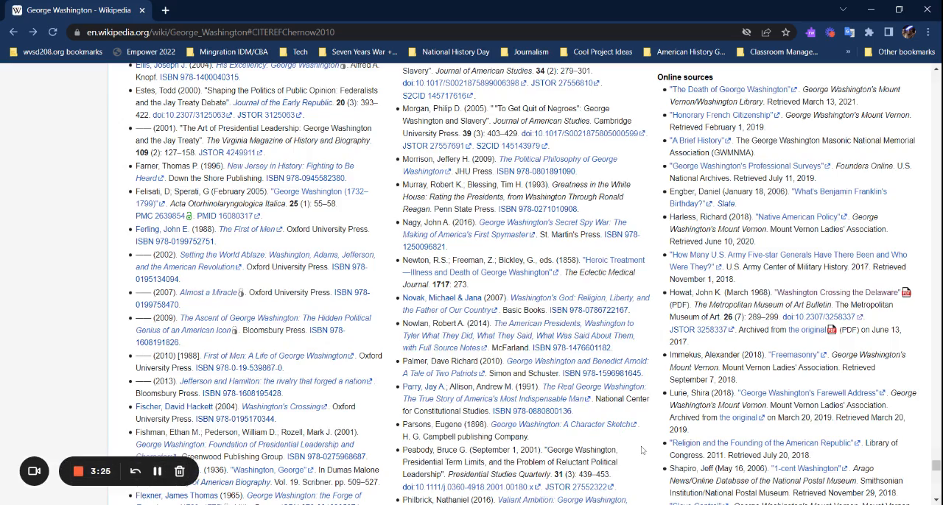
pyautogui.scroll(-3)
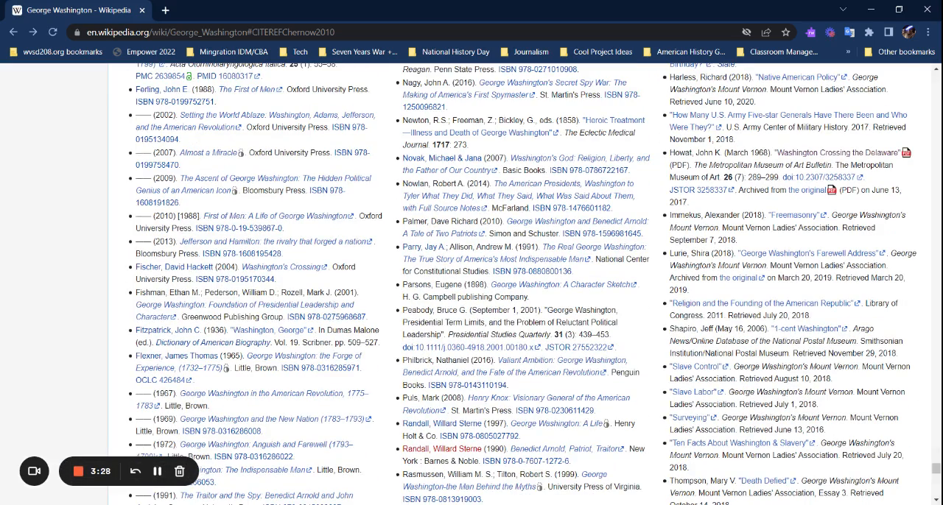
pyautogui.scroll(-3)
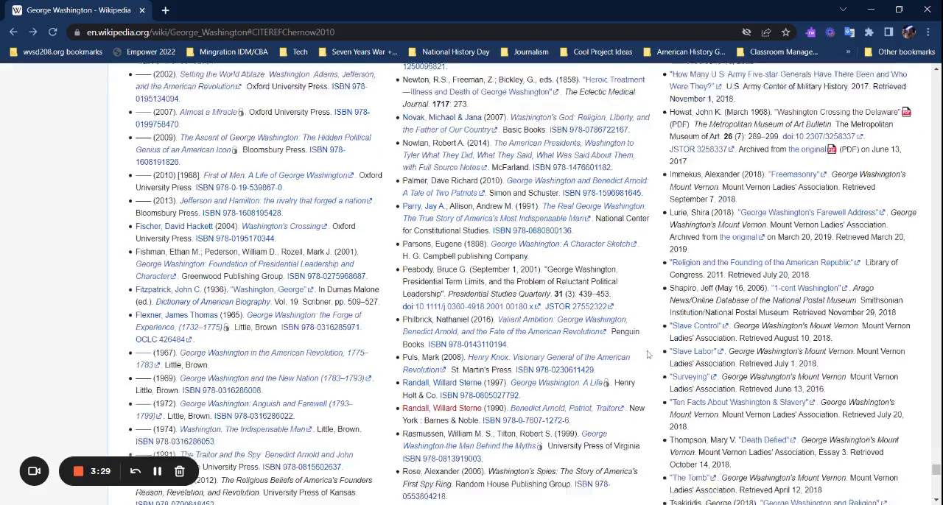
pyautogui.scroll(-3)
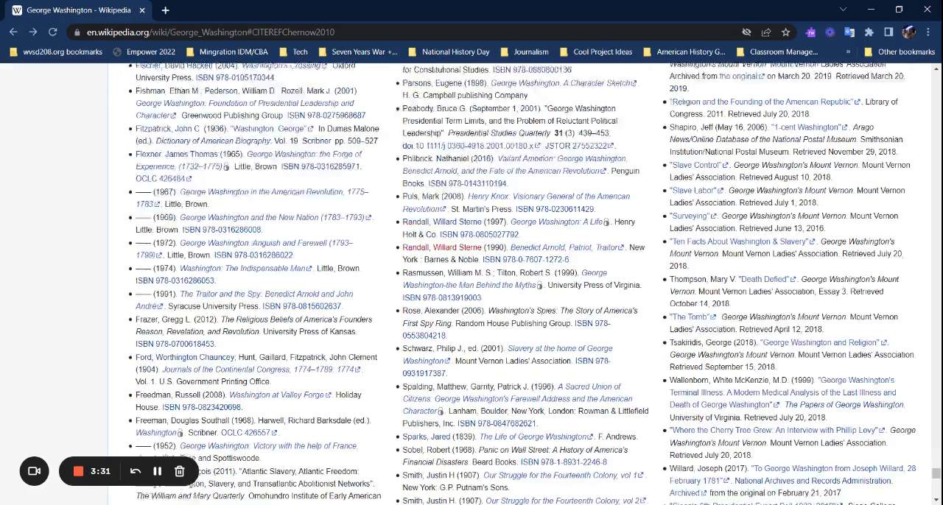
pyautogui.scroll(-3)
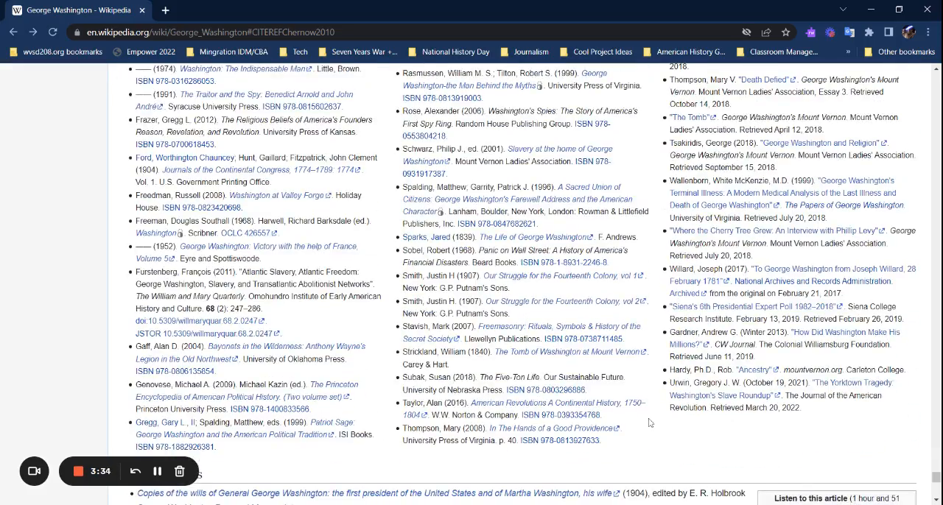
pyautogui.scroll(-3)
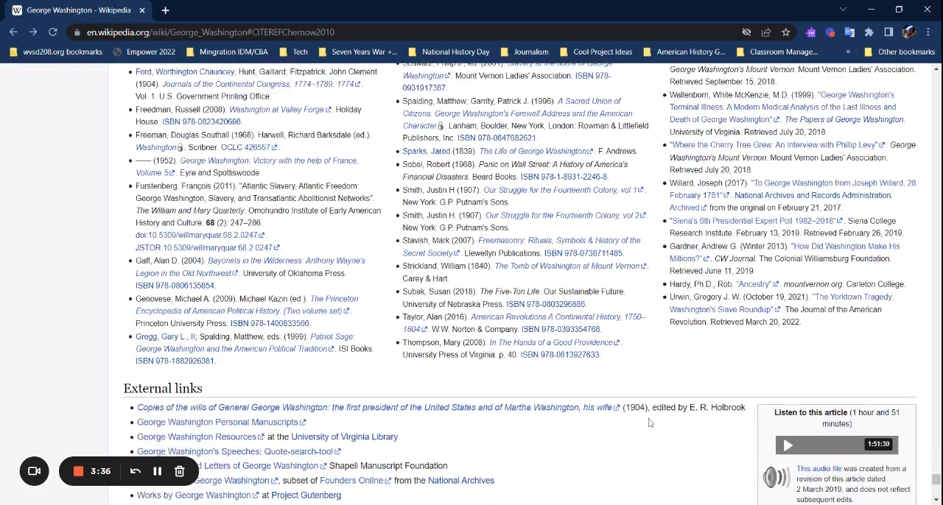
pyautogui.scroll(-3)
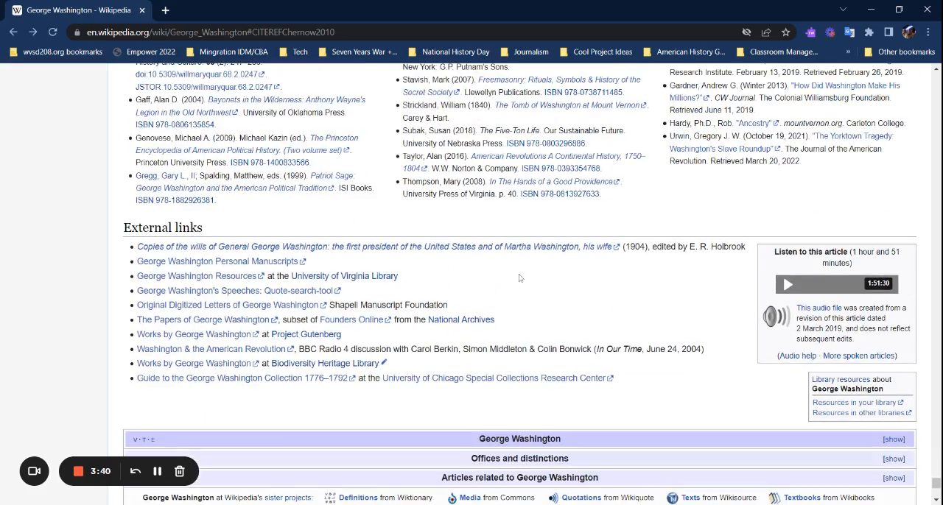
pyautogui.click(199, 276)
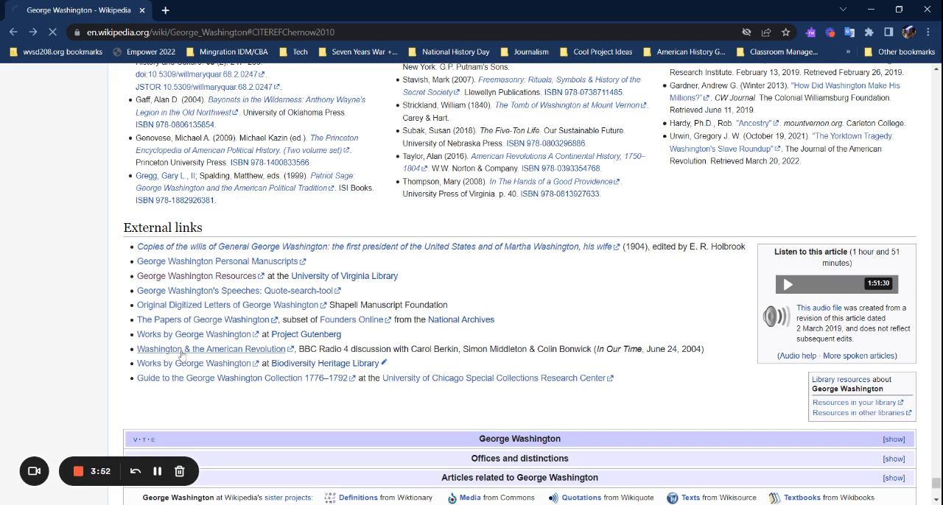
# Browse the BBC In Our Time episode page, then go back to Wikipedia.
pyautogui.click(212, 349)
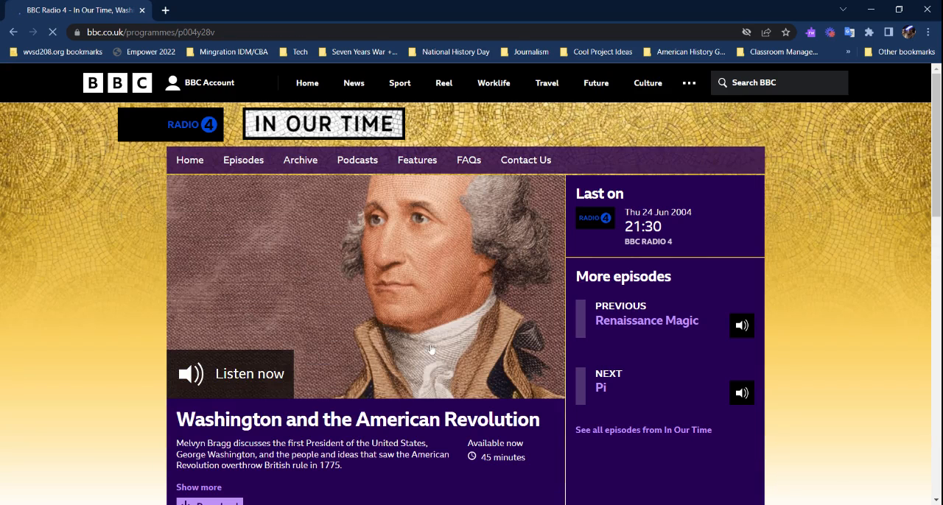
pyautogui.scroll(-3)
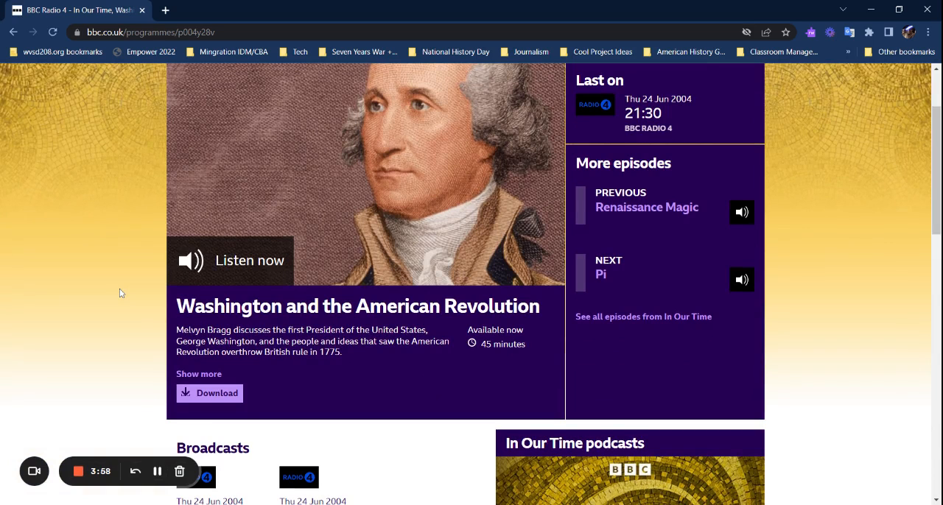
pyautogui.scroll(3)
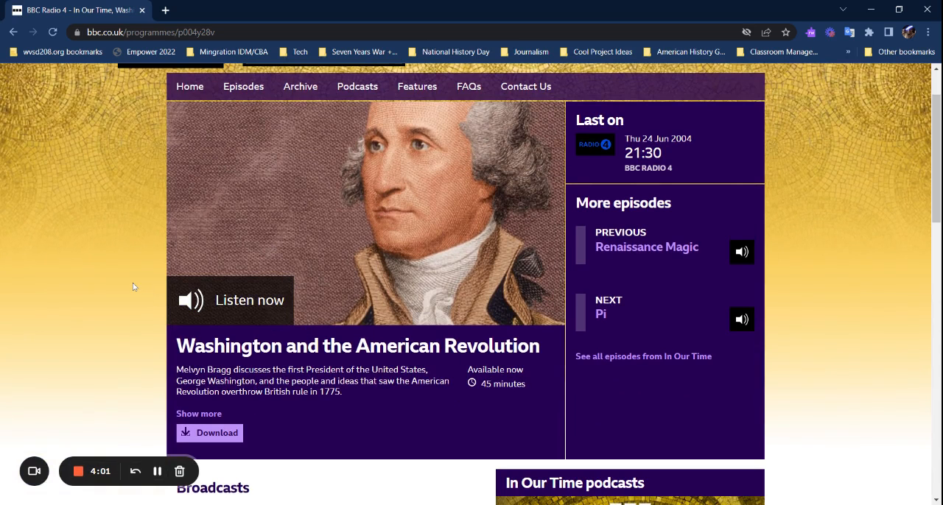
pyautogui.scroll(3)
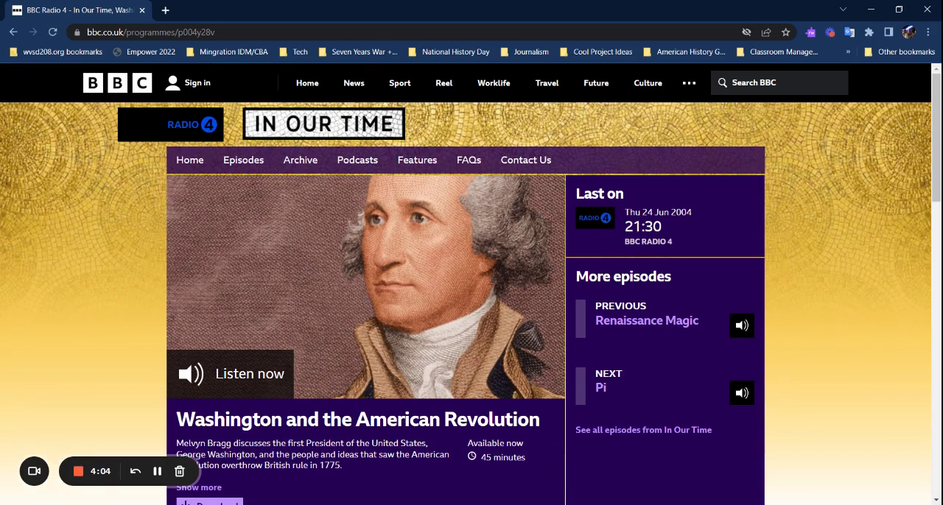
pyautogui.click(13, 32)
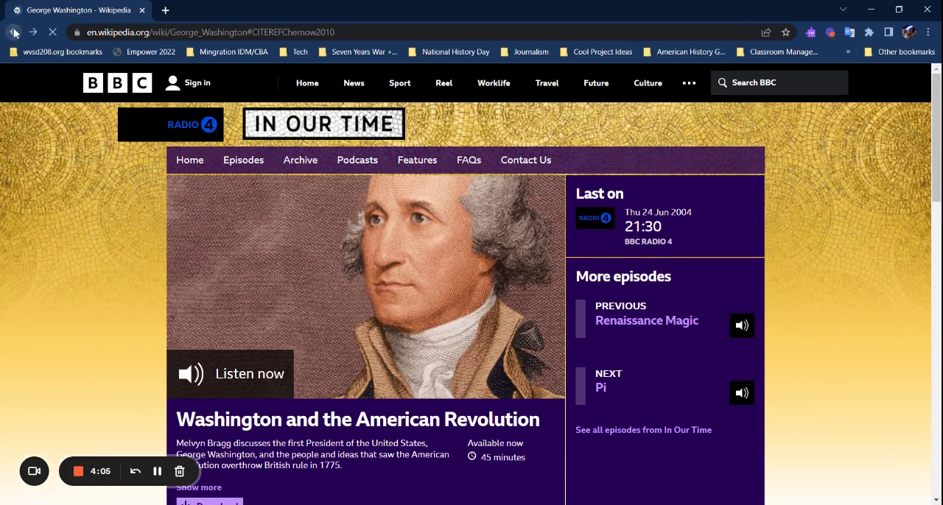
# Scroll up from the bibliography and notes to Historical reputation and legacy.
pyautogui.click(13, 32)
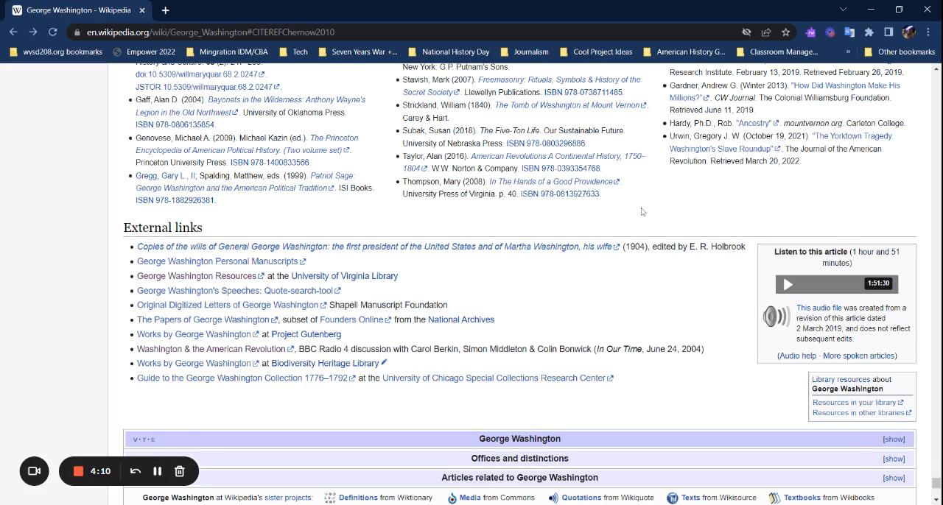
pyautogui.scroll(3)
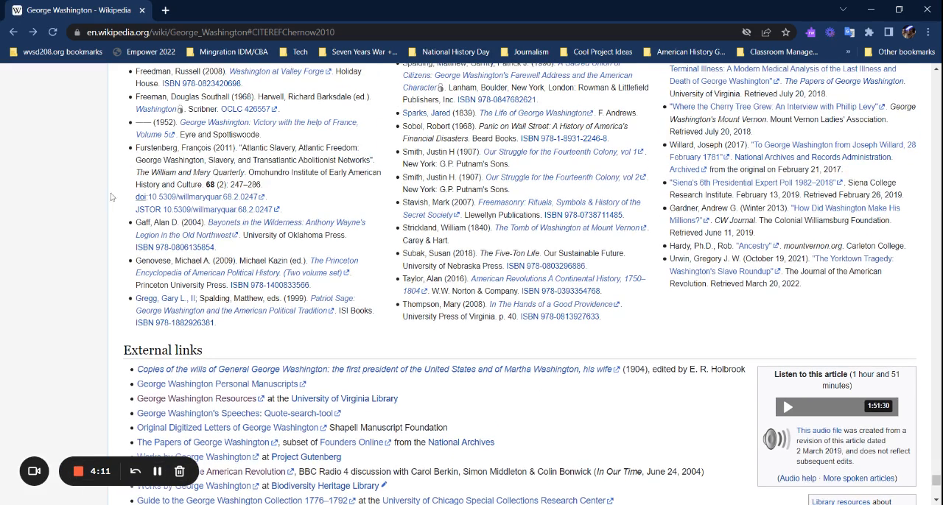
pyautogui.scroll(3)
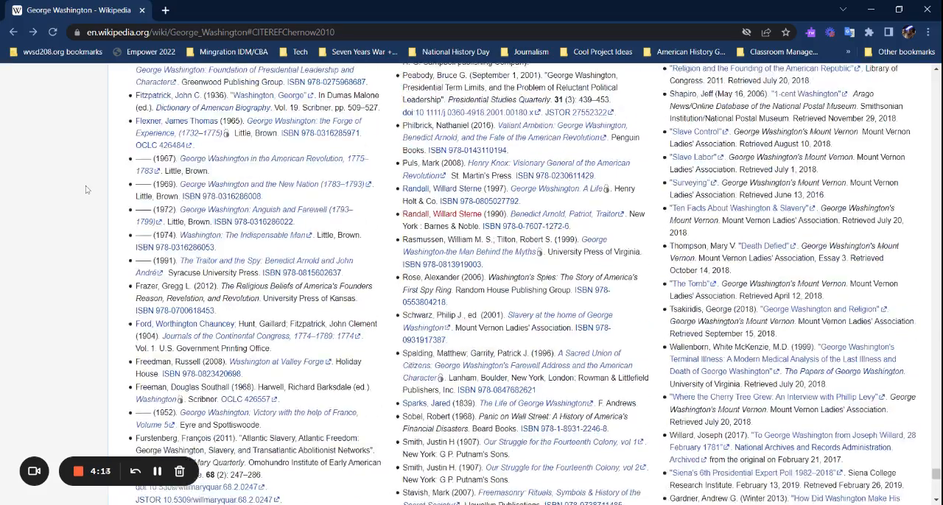
pyautogui.scroll(3)
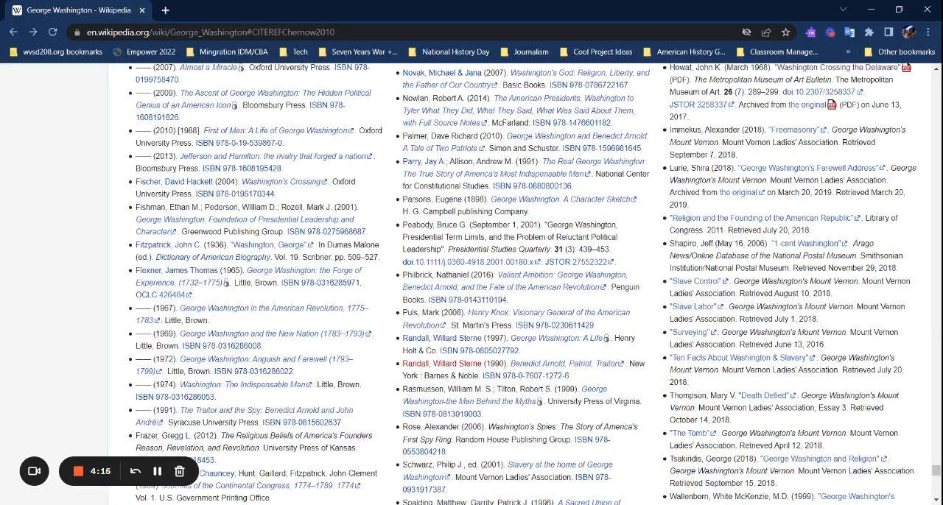
pyautogui.scroll(3)
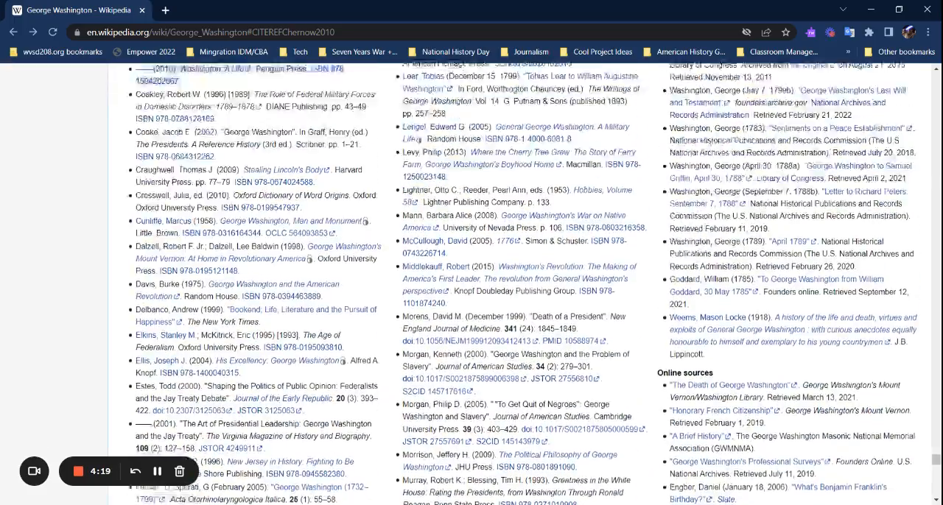
pyautogui.scroll(3)
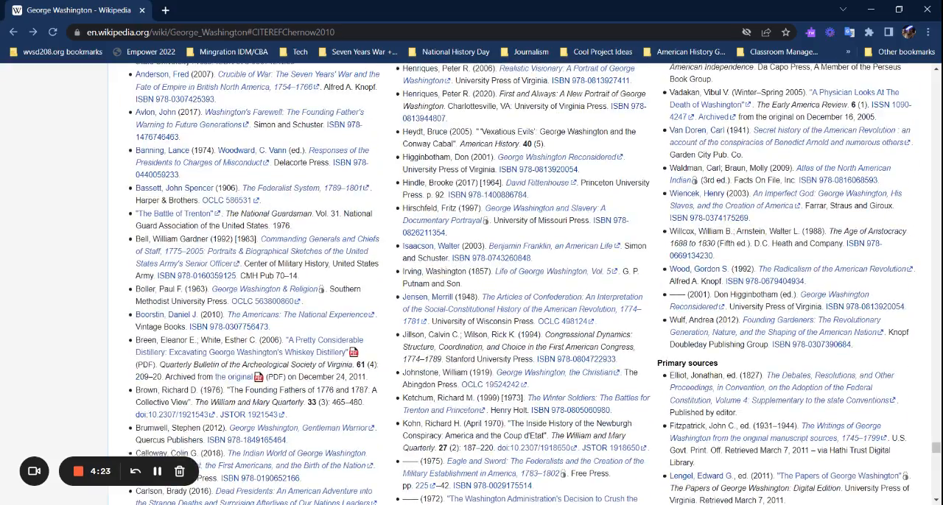
pyautogui.scroll(3)
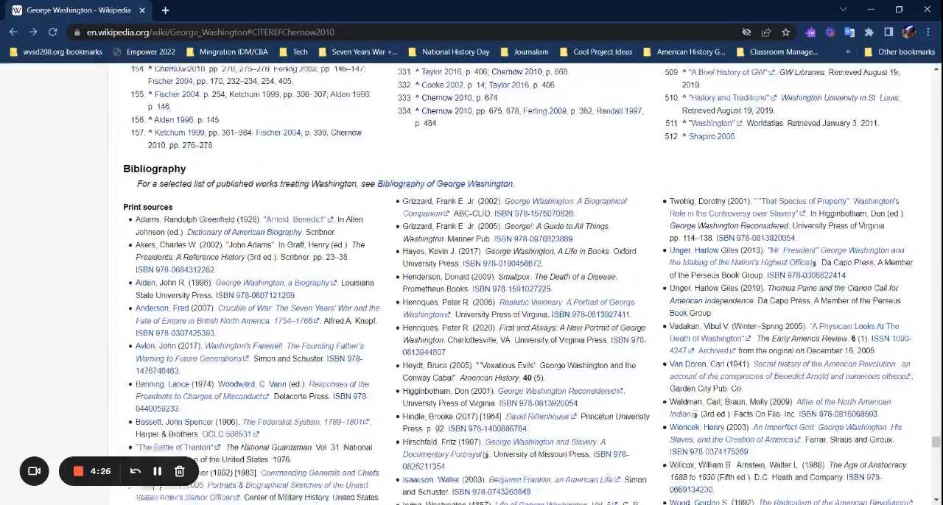
pyautogui.scroll(3)
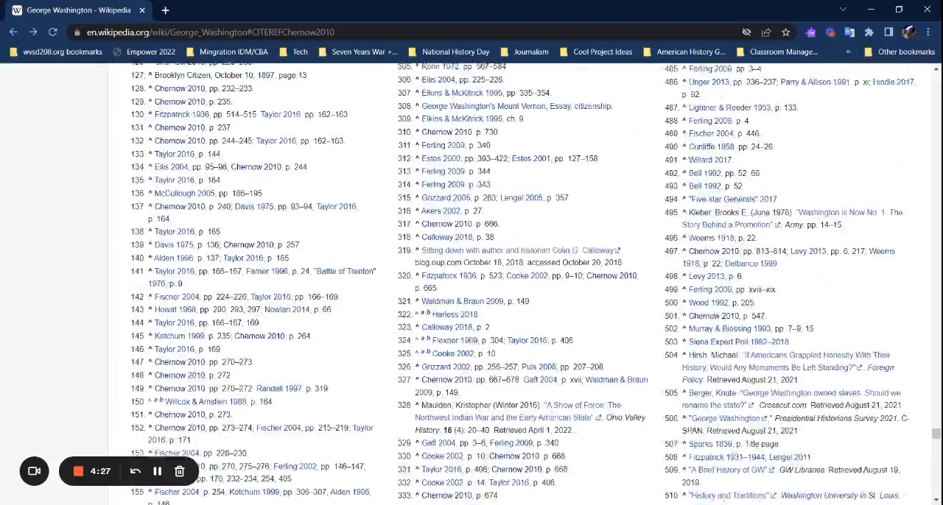
pyautogui.scroll(3)
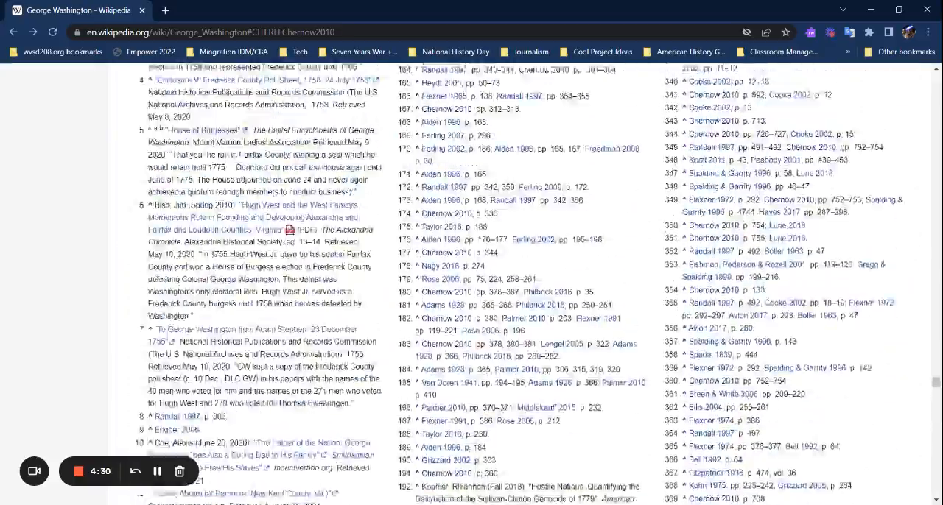
pyautogui.scroll(3)
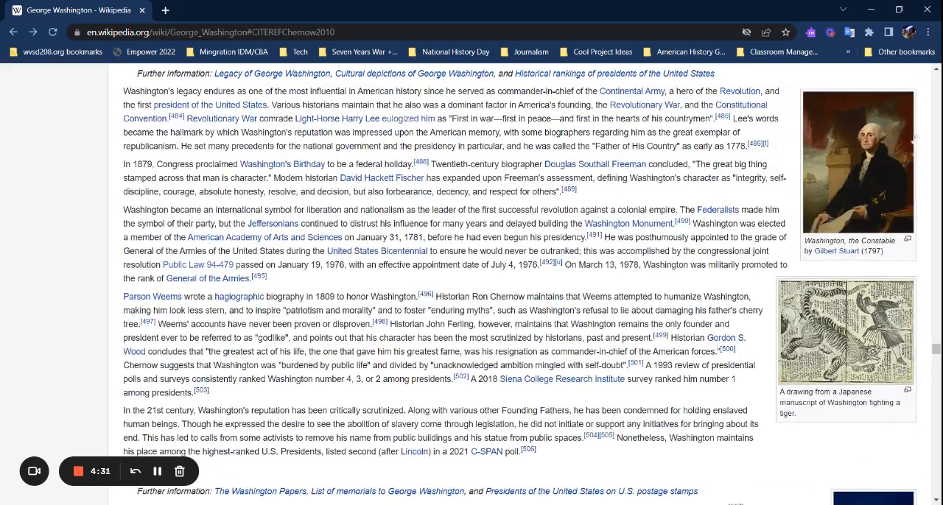
pyautogui.scroll(3)
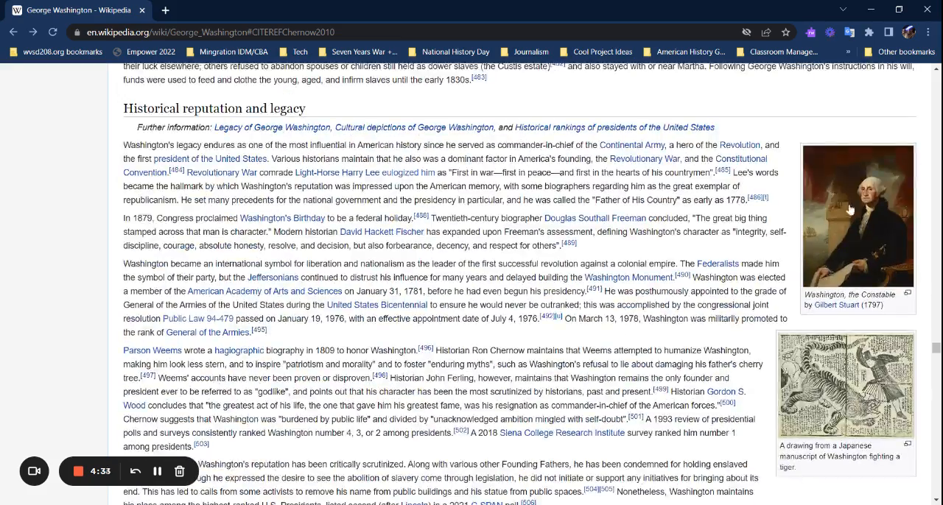
# Open the Constable portrait in Media Viewer and follow the Gilbert Stuart author link.
pyautogui.click(857, 215)
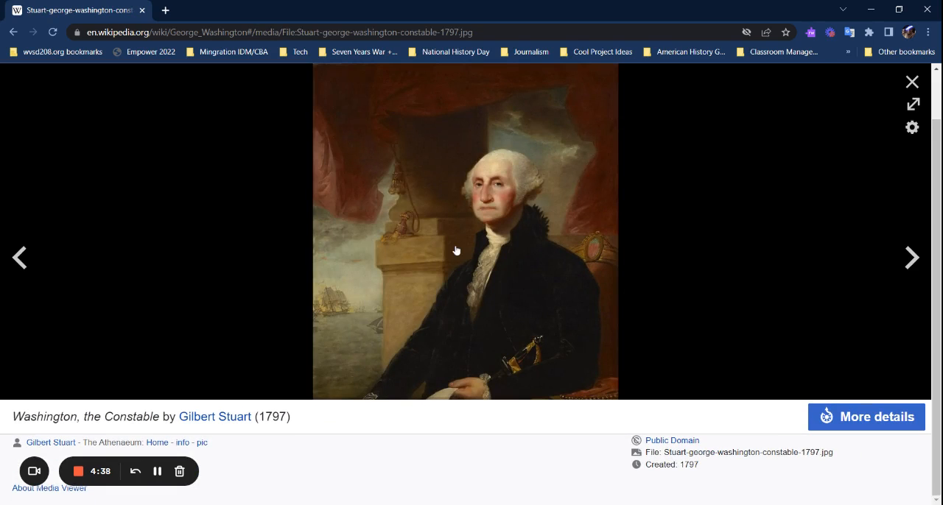
pyautogui.moveTo(388, 258)
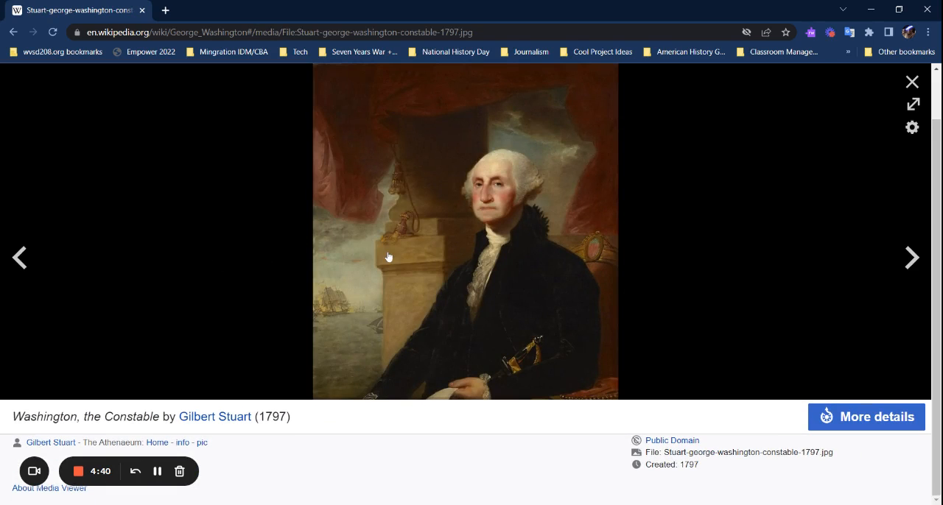
pyautogui.moveTo(700, 246)
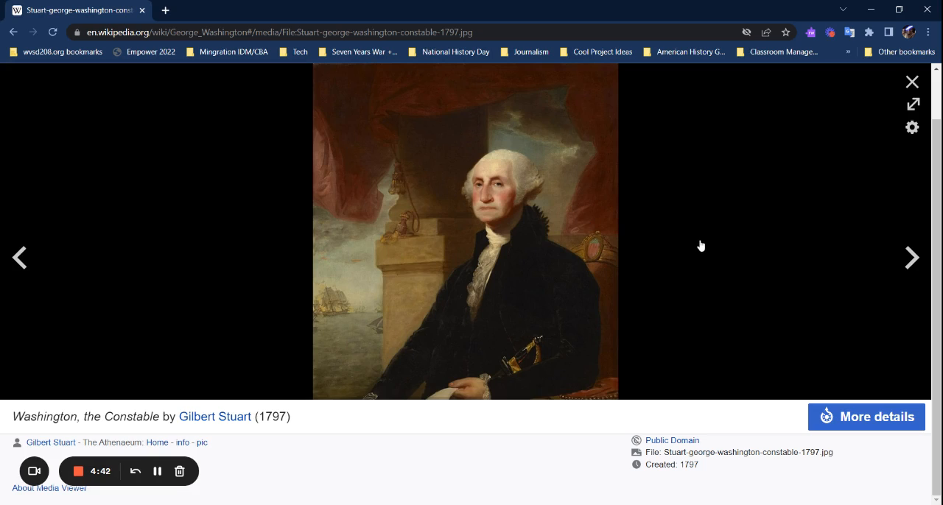
pyautogui.moveTo(700, 246)
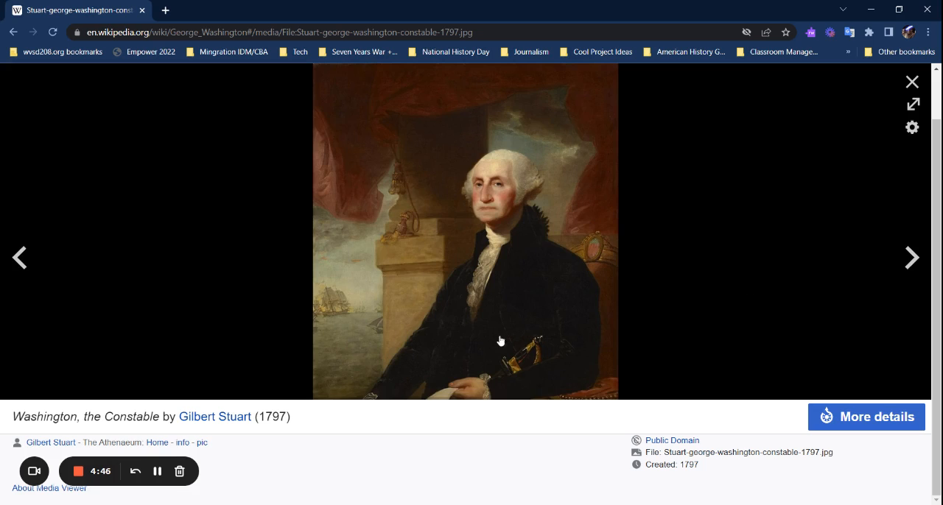
pyautogui.moveTo(257, 397)
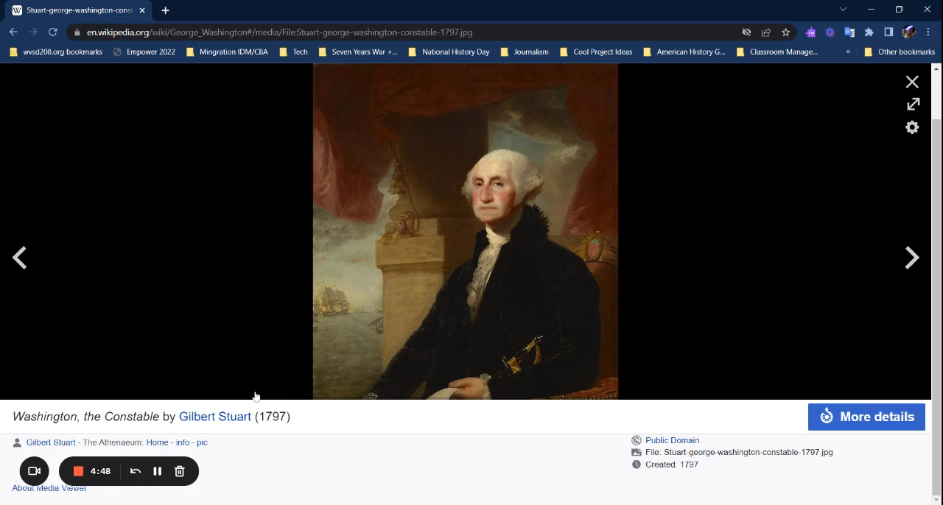
pyautogui.moveTo(163, 453)
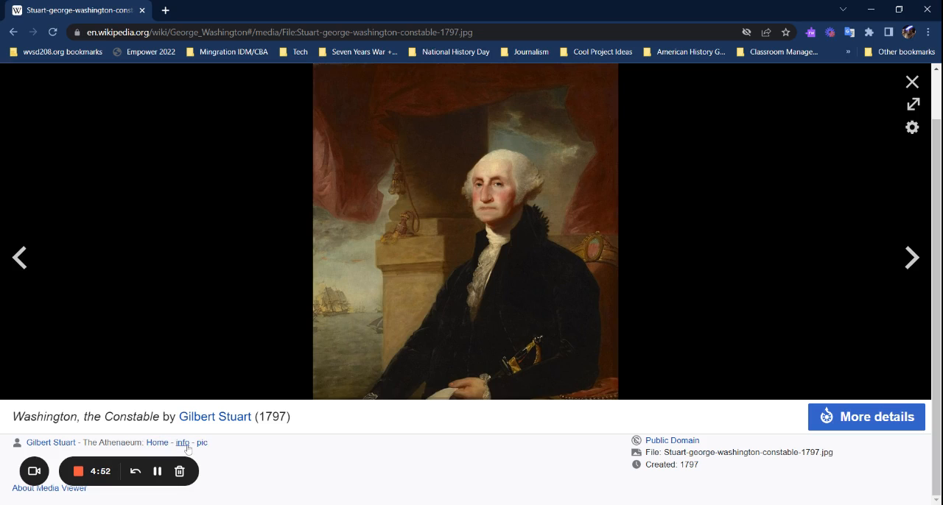
pyautogui.click(183, 443)
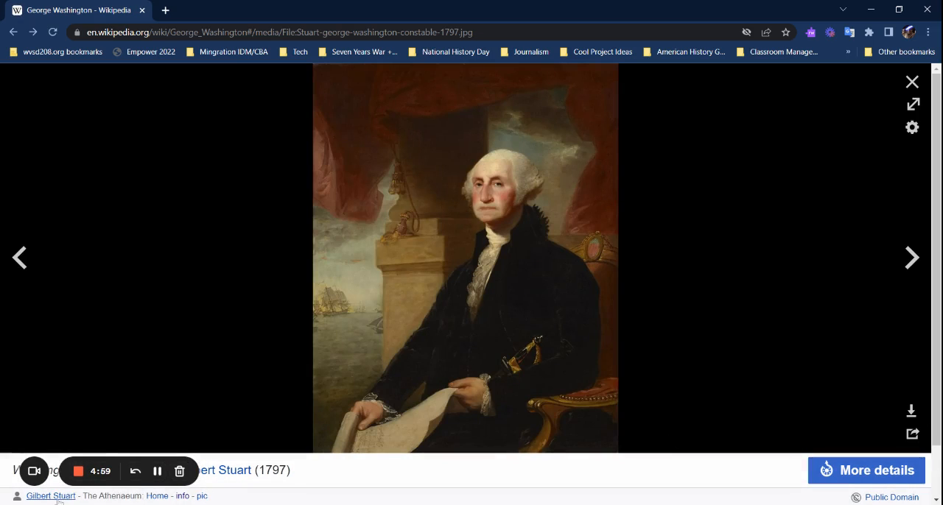
pyautogui.click(51, 495)
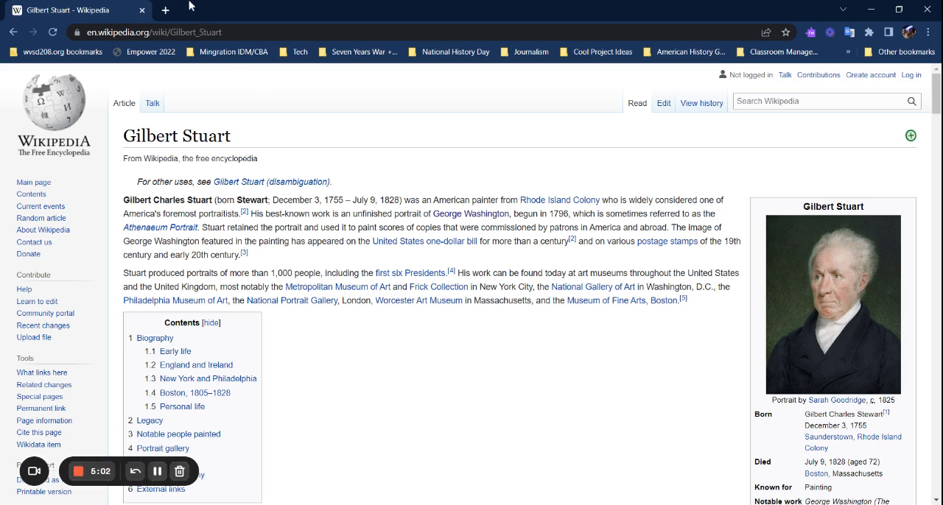
# Return to the George Washington article and reopen Washington, the Constable full-size.
pyautogui.click(469, 214)
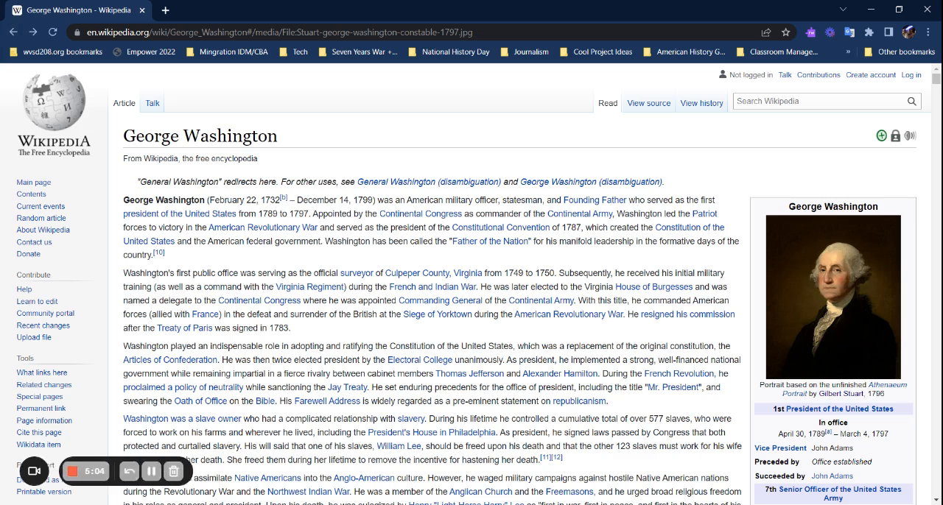
pyautogui.click(833, 298)
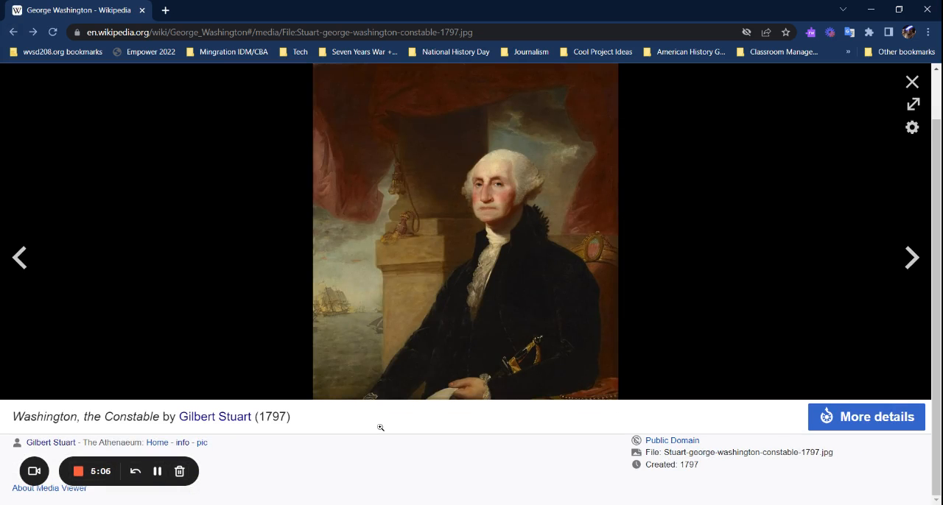
pyautogui.moveTo(309, 457)
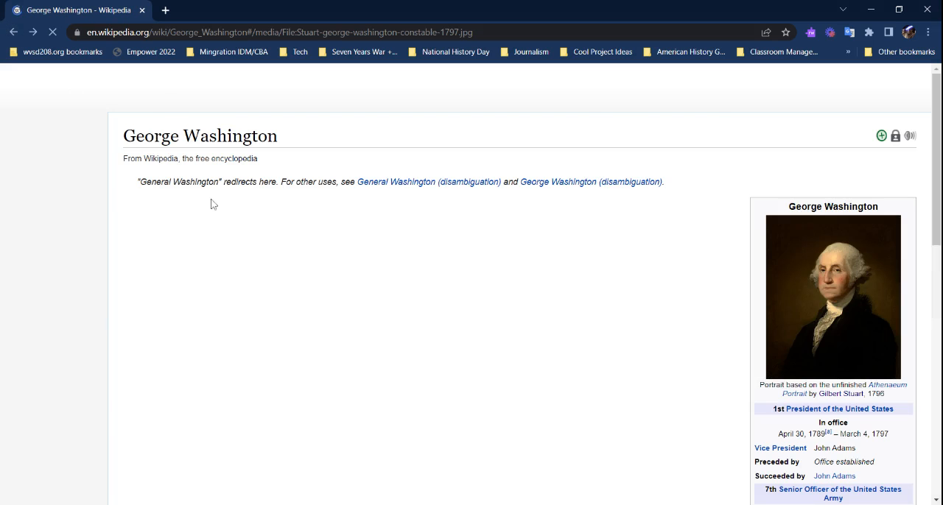
pyautogui.click(832, 296)
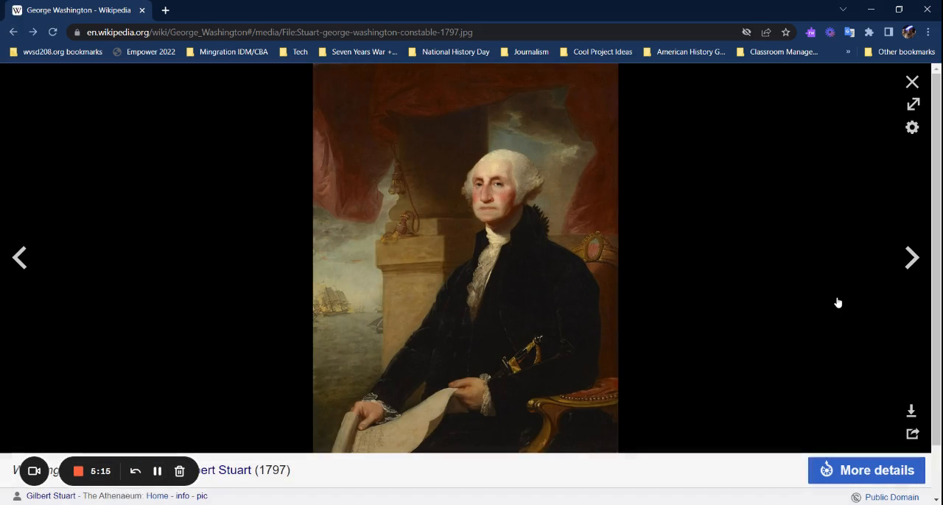
pyautogui.moveTo(383, 220)
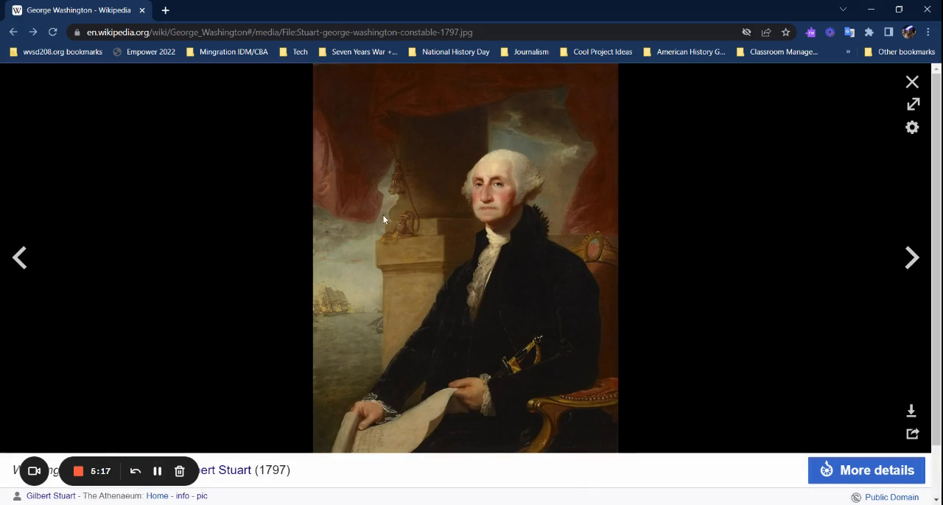
# Page forward through the article's coin, stamp and slavery-era images in Media Viewer.
pyautogui.click(912, 257)
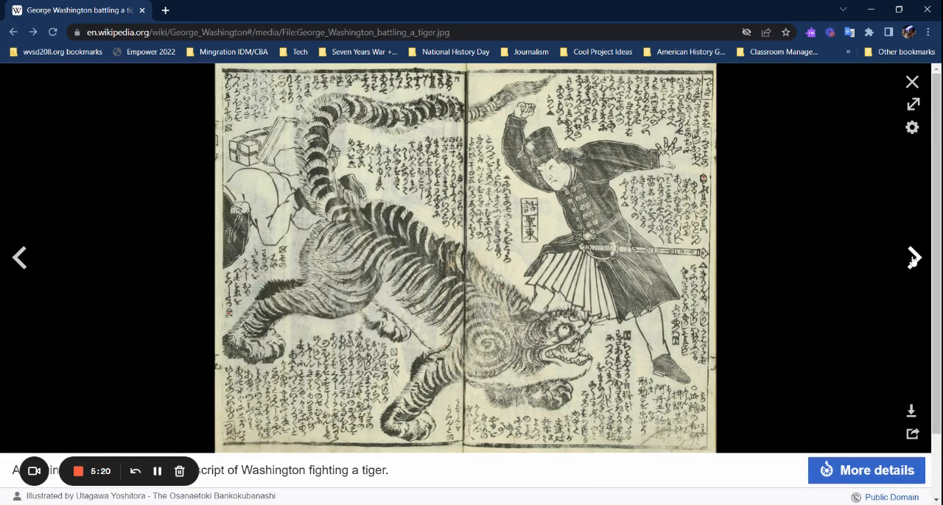
pyautogui.click(914, 257)
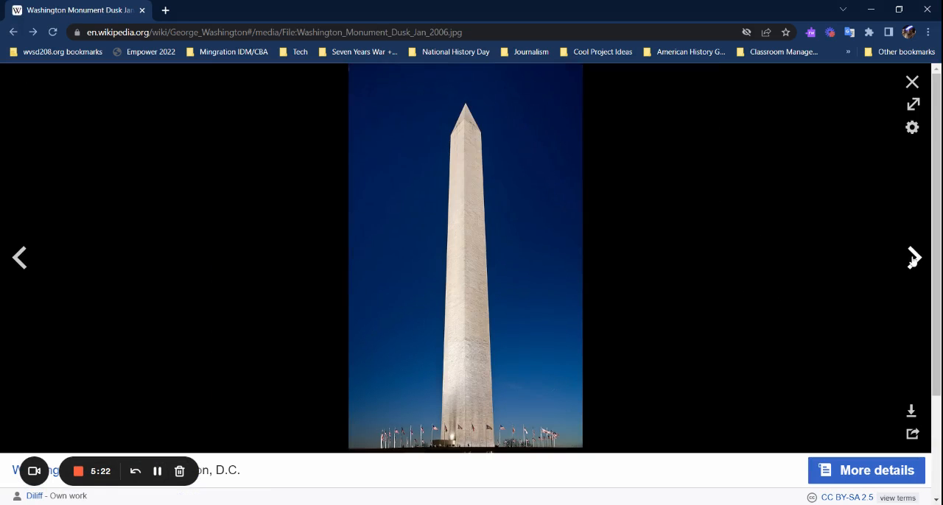
pyautogui.click(913, 257)
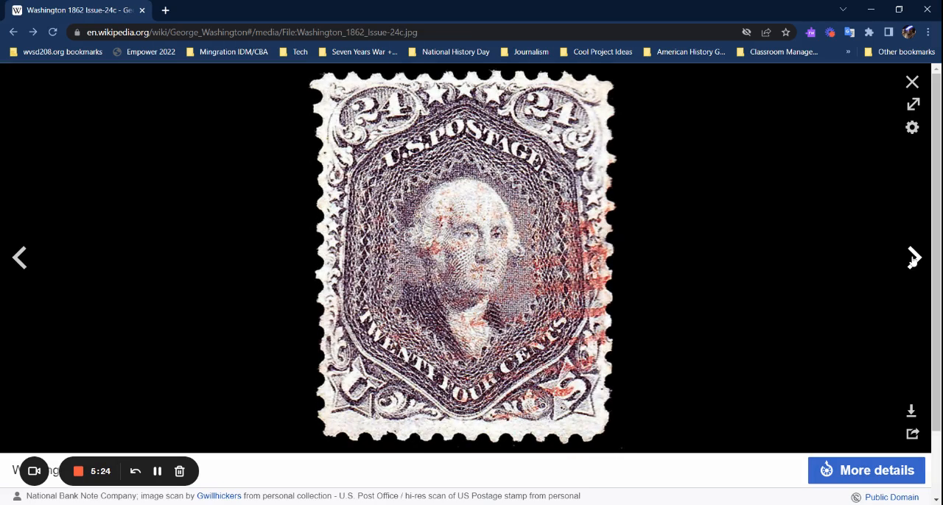
pyautogui.click(914, 257)
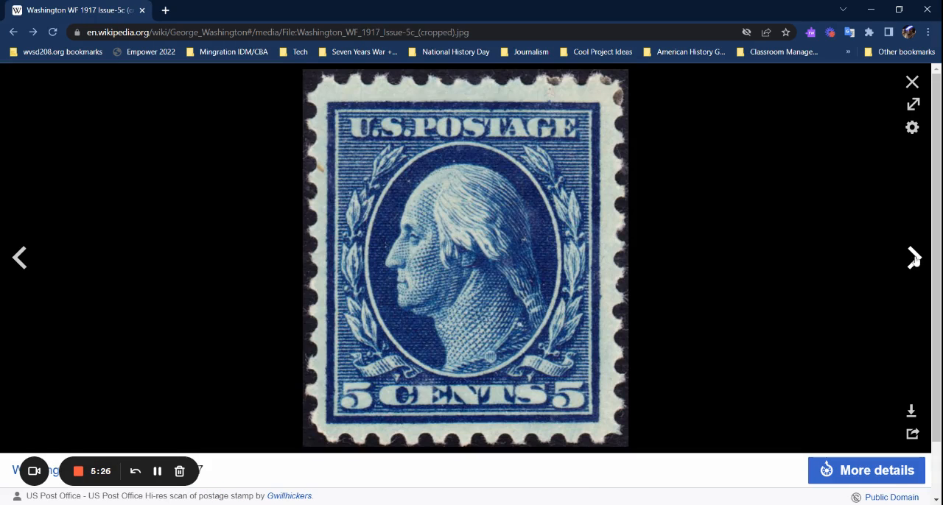
pyautogui.moveTo(293, 487)
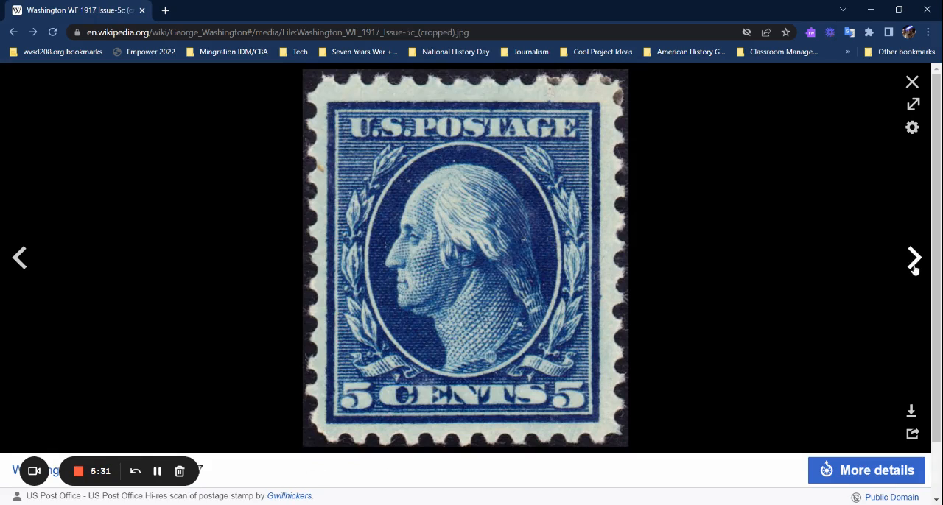
pyautogui.click(913, 257)
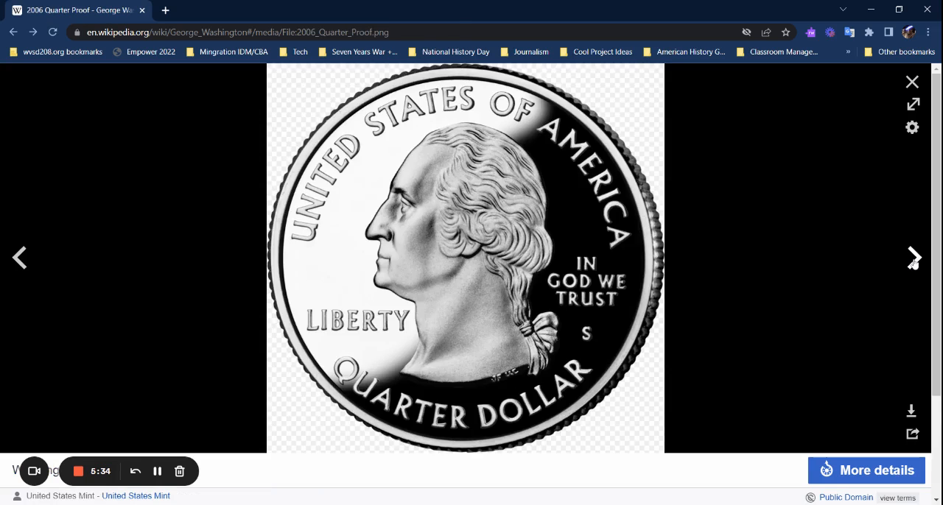
pyautogui.click(913, 258)
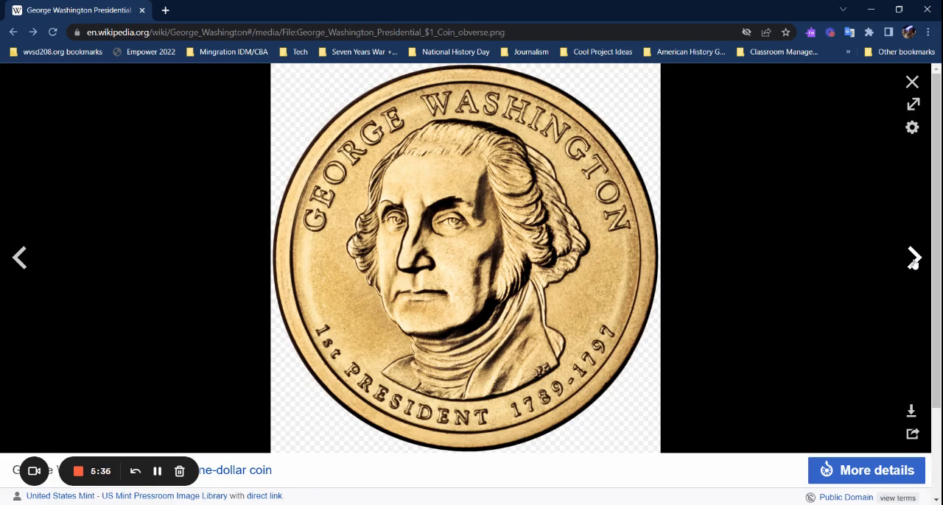
# Step back through the images to the print of Washington as Master Mason.
pyautogui.click(912, 257)
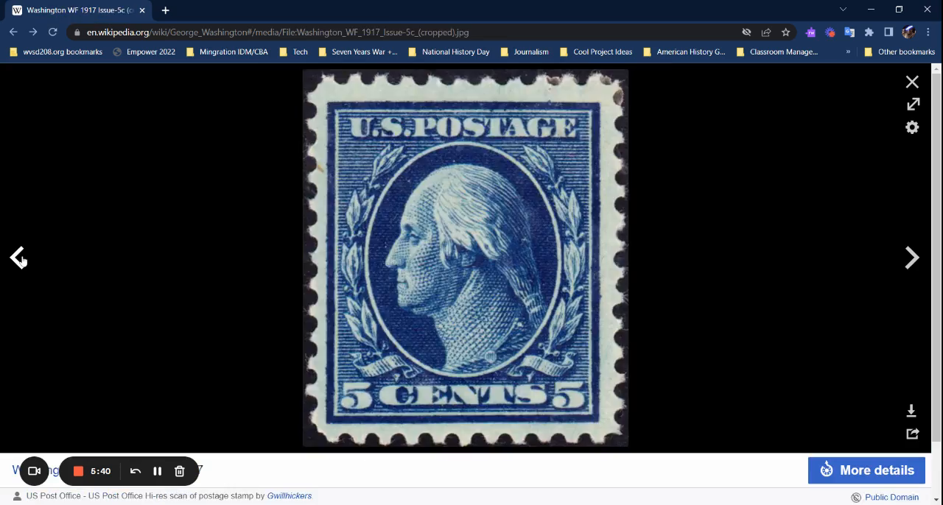
pyautogui.click(911, 258)
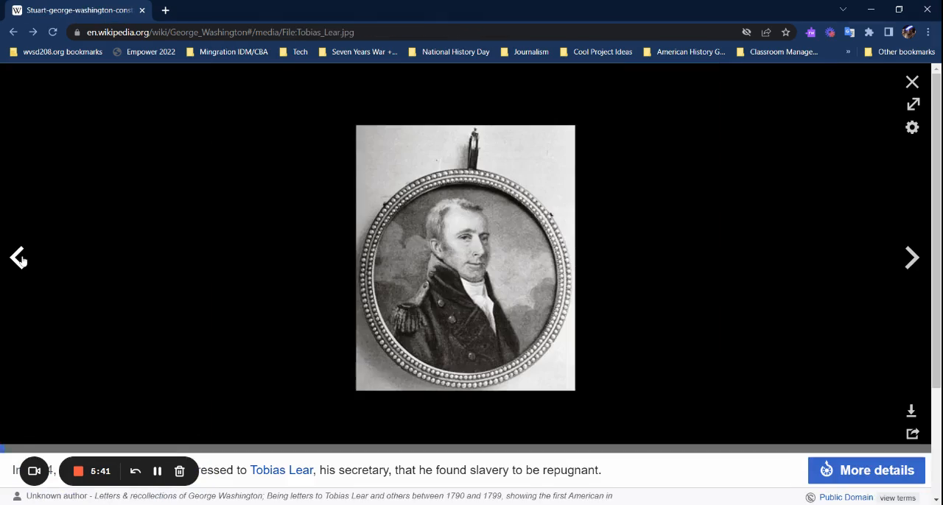
pyautogui.click(912, 258)
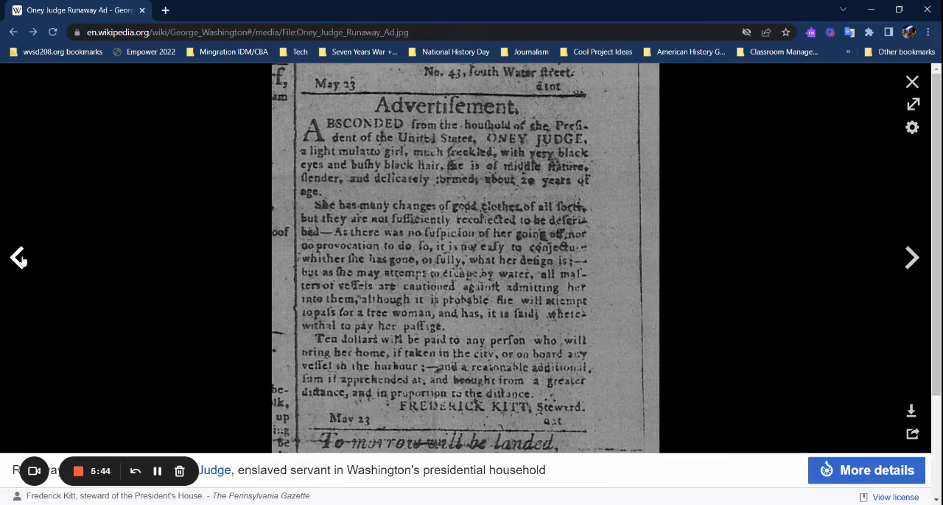
pyautogui.click(912, 257)
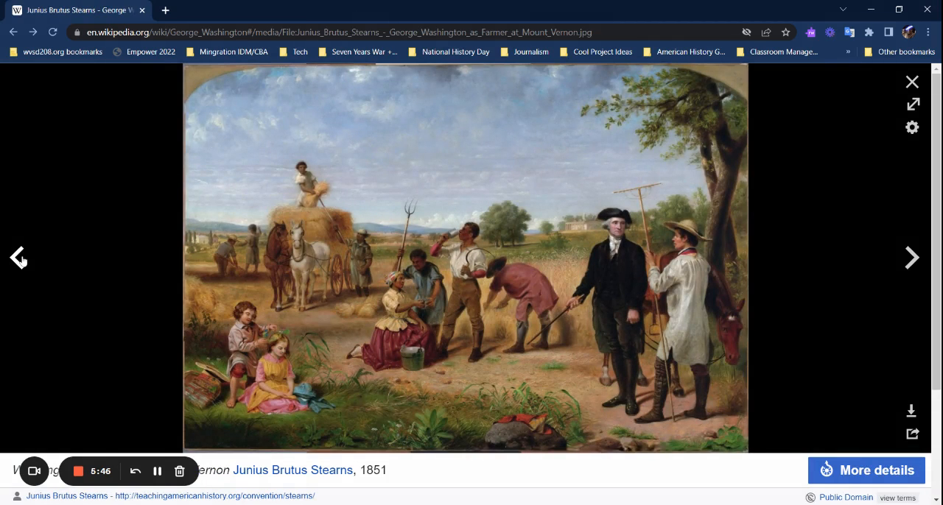
pyautogui.click(912, 258)
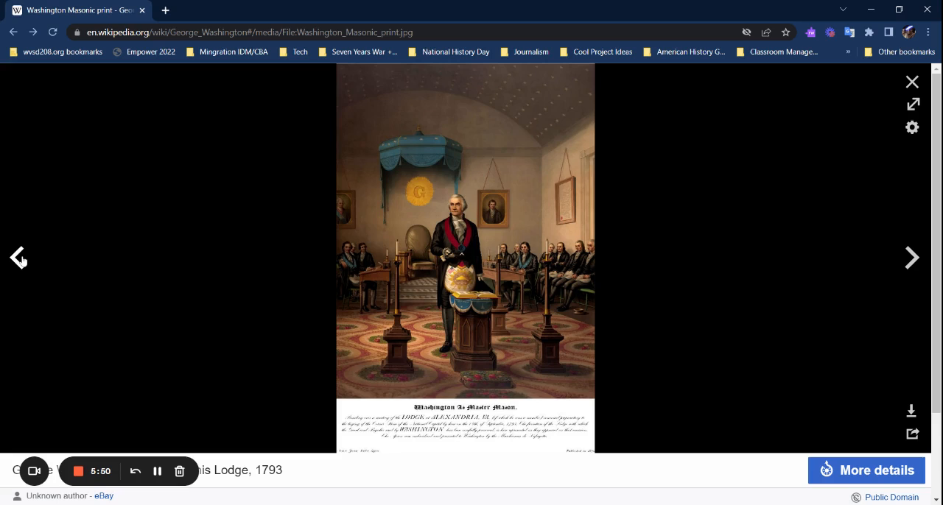
pyautogui.click(912, 258)
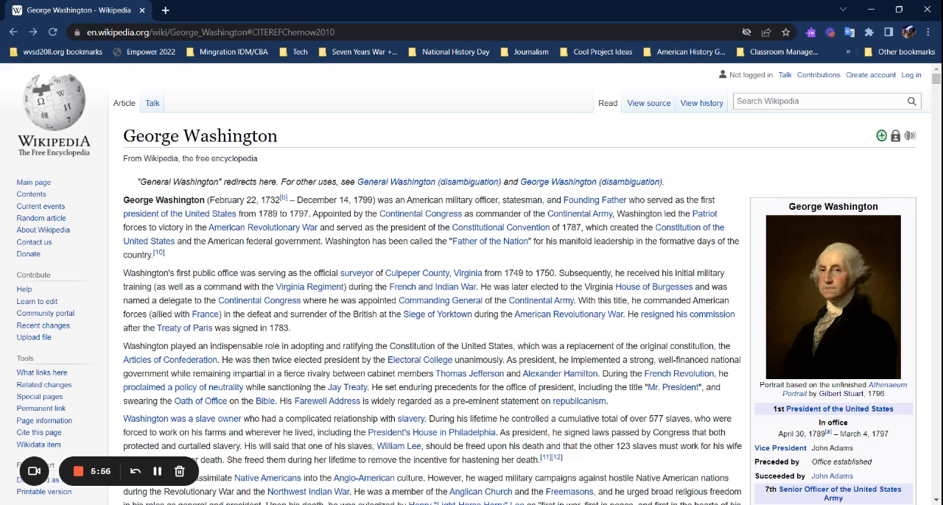
# Scroll the George Washington article past the introduction down to the Contents box.
pyautogui.scroll(-3)
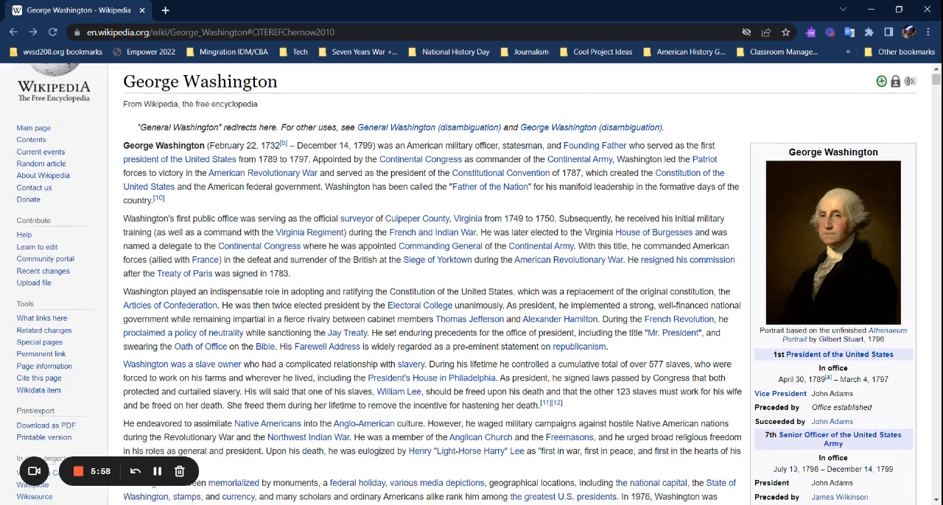
pyautogui.scroll(-3)
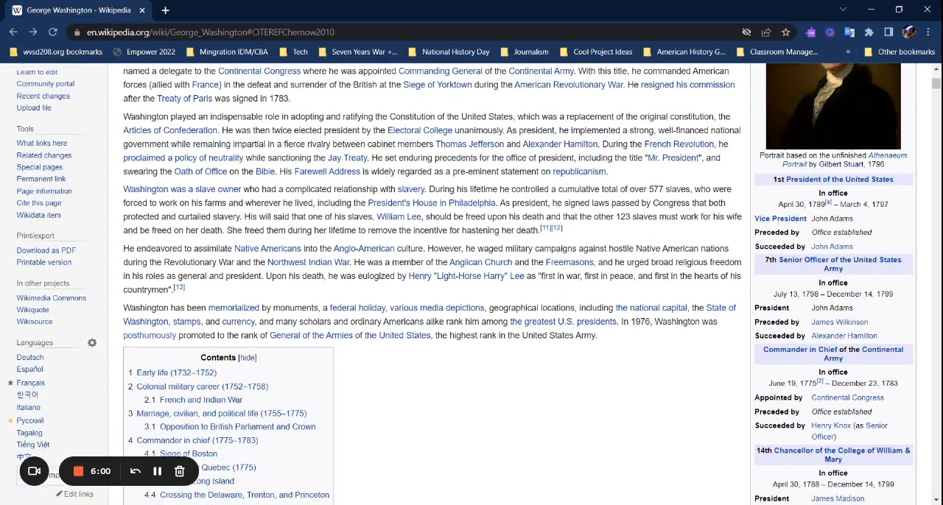
pyautogui.scroll(-3)
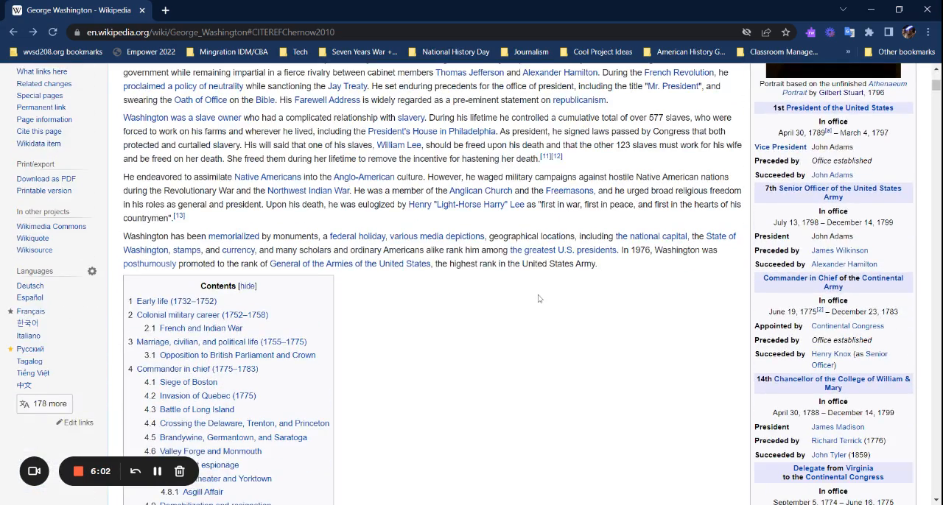